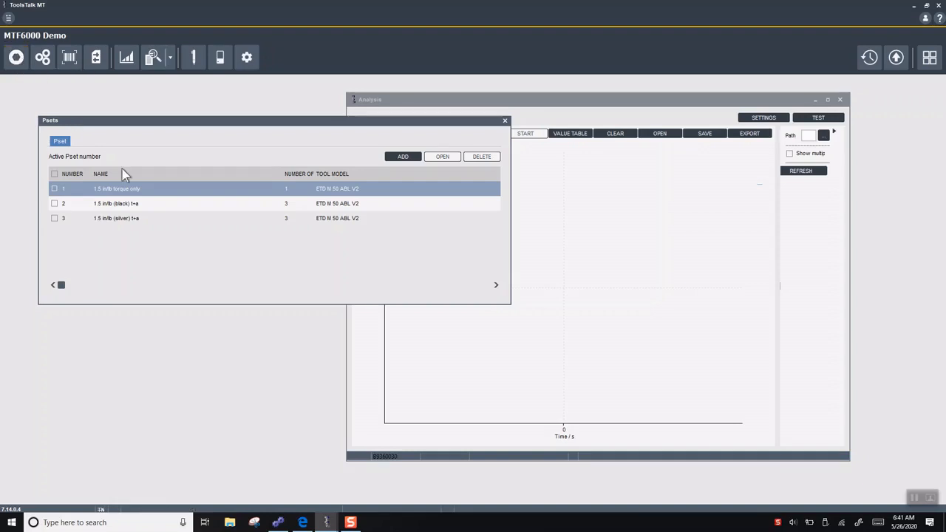
- Add Pset number 4 named '1.4 torque only' for the ETD M 50 ABL V2 tool
click(403, 156)
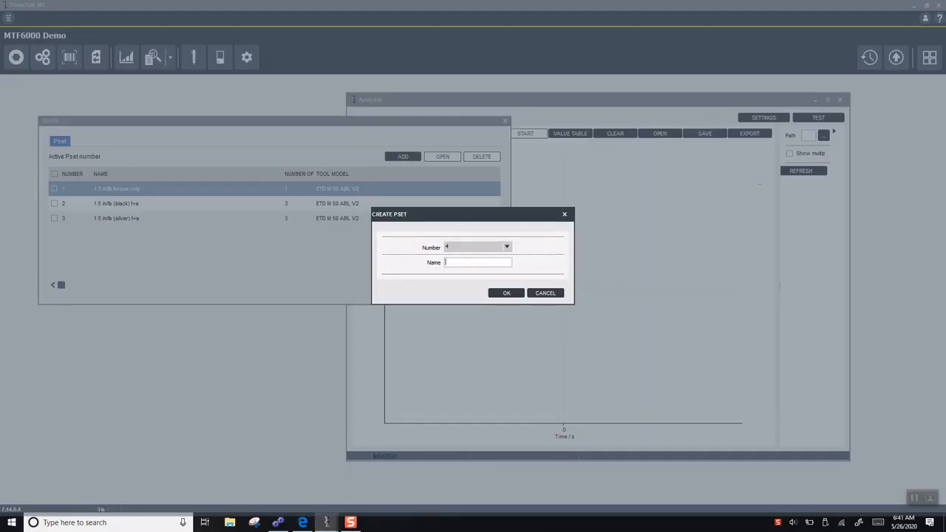
text(1.4 torque)
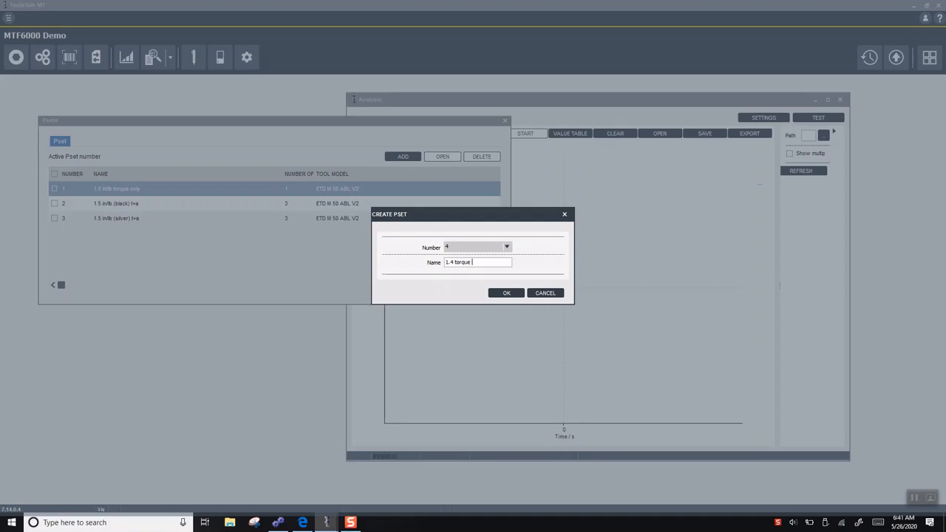
click(507, 293)
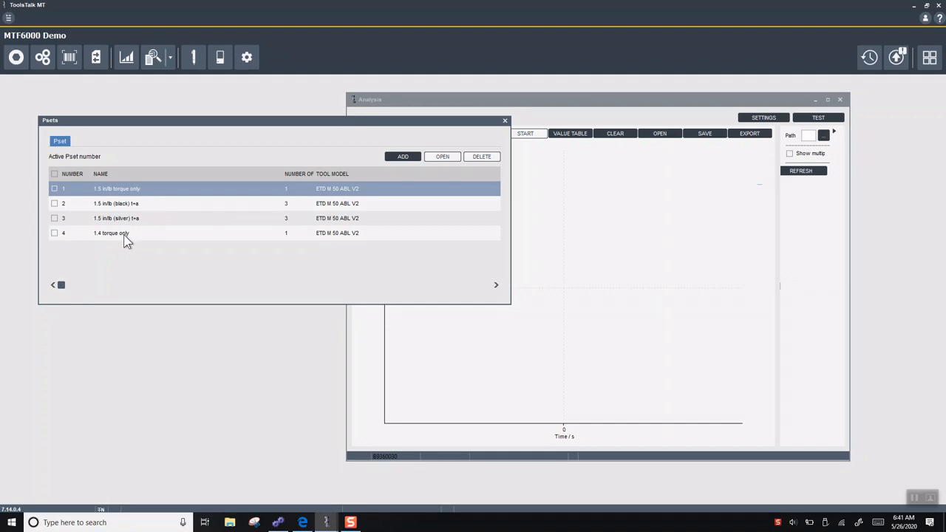
- Open Pset 4 and set Bit slip and Damaged thread detection to Disabled
double_click(116, 233)
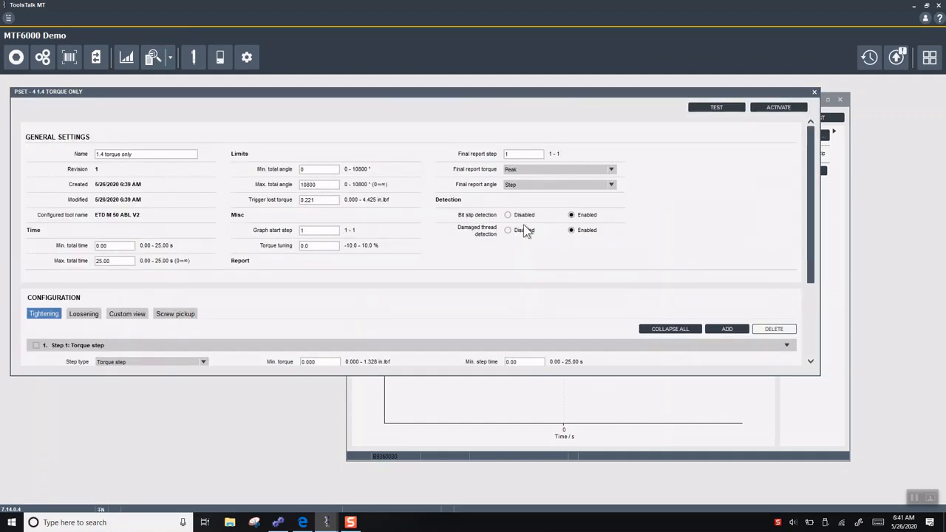
mouse_move(487, 217)
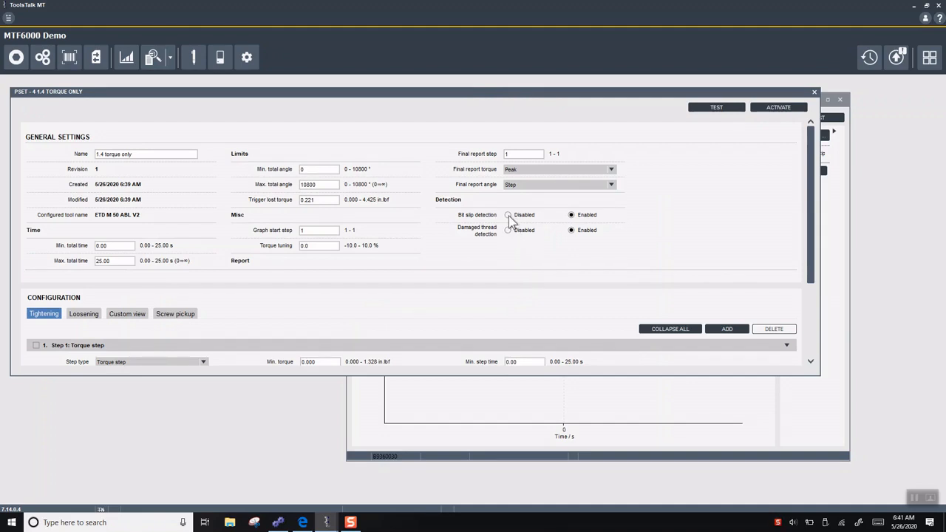
click(508, 216)
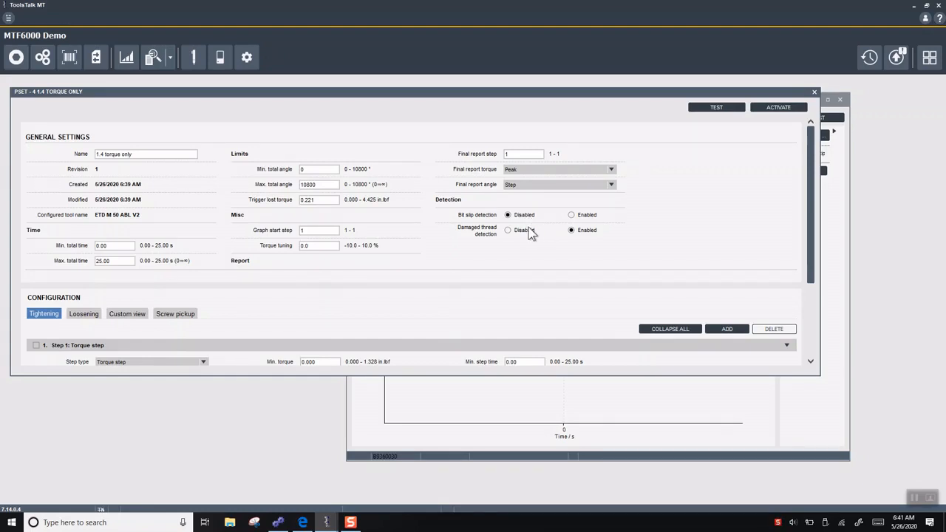
click(507, 230)
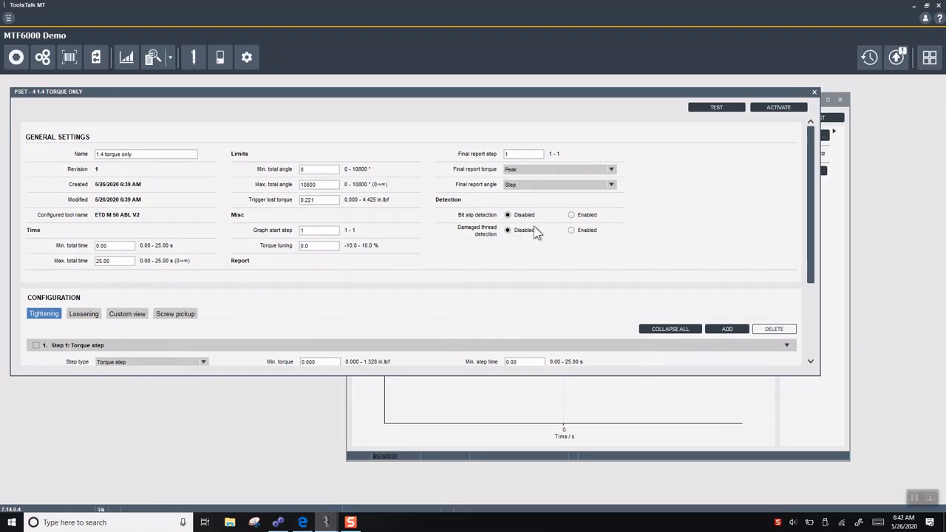
- Change Step 1's target torque from 1.328 to 1.4 in·lbf
scroll(down, 3)
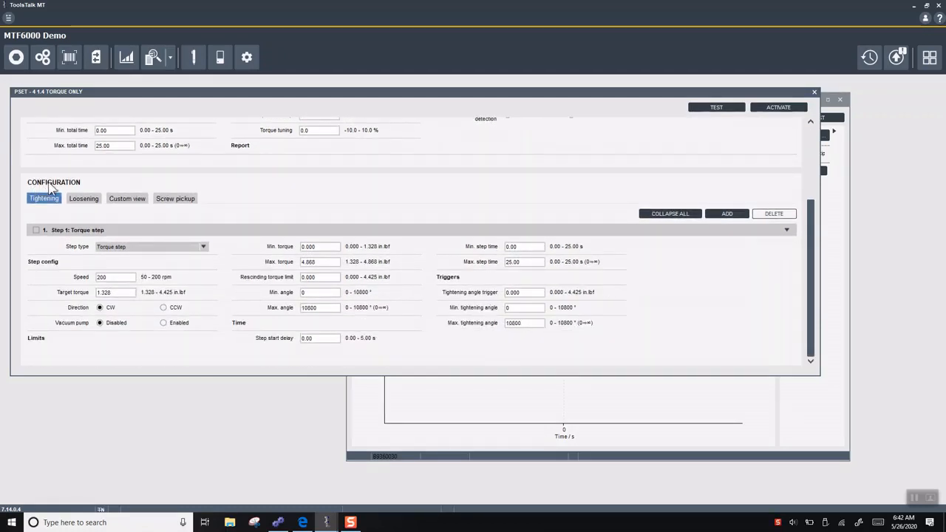
mouse_move(170, 283)
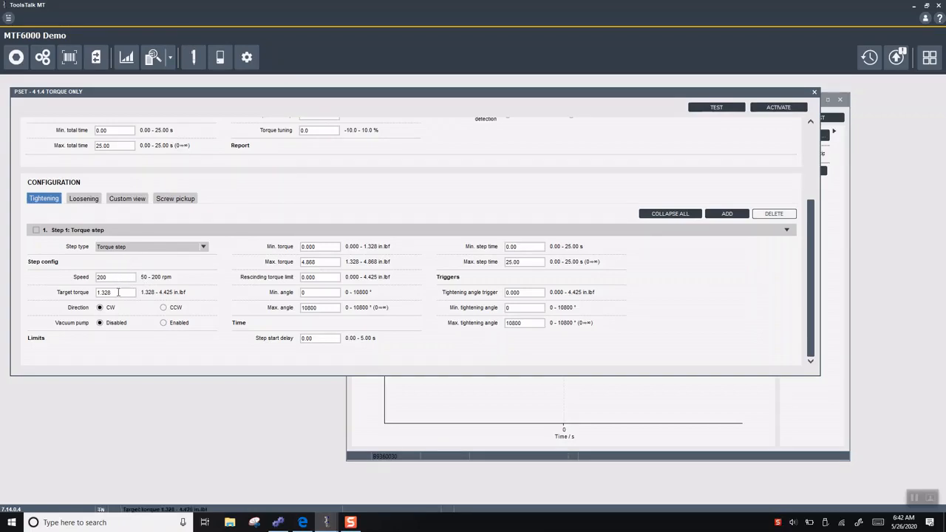
click(115, 292)
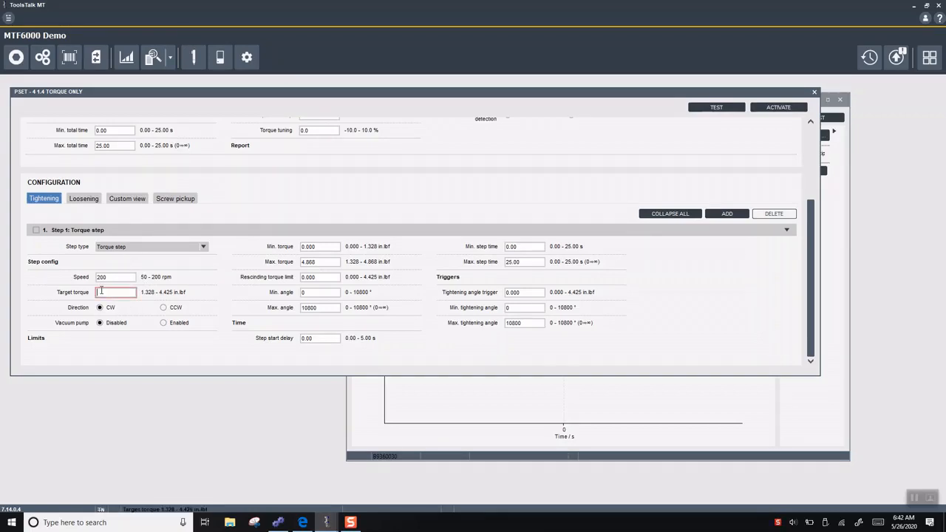
text(1.4)
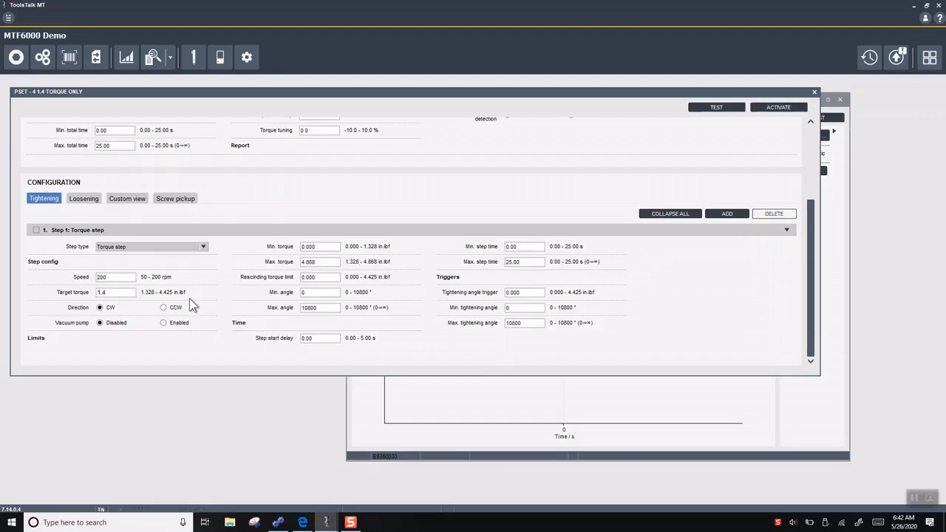
mouse_move(895, 57)
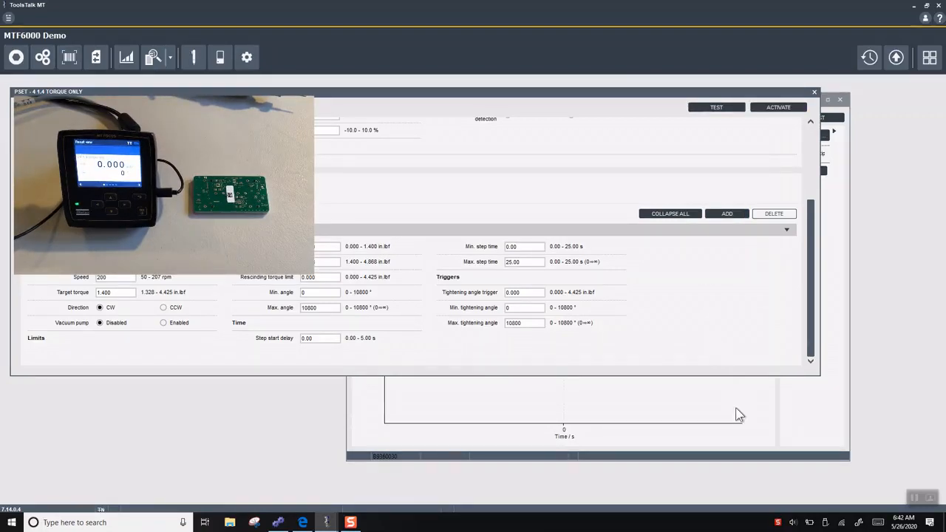
mouse_move(762, 420)
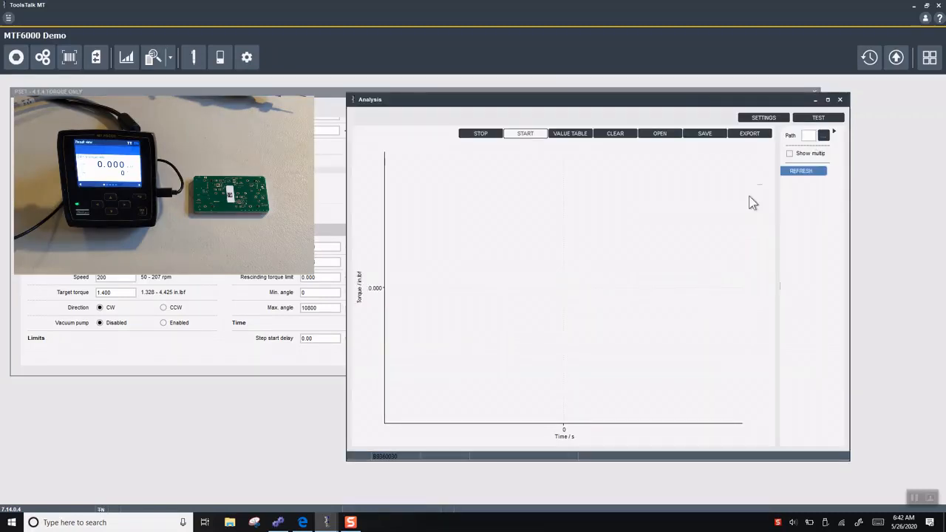
mouse_move(708, 162)
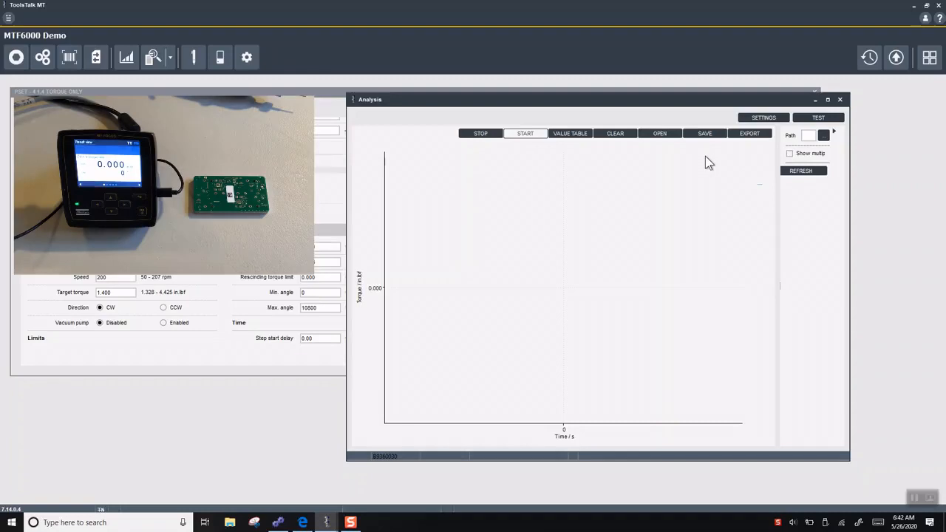
mouse_move(610, 319)
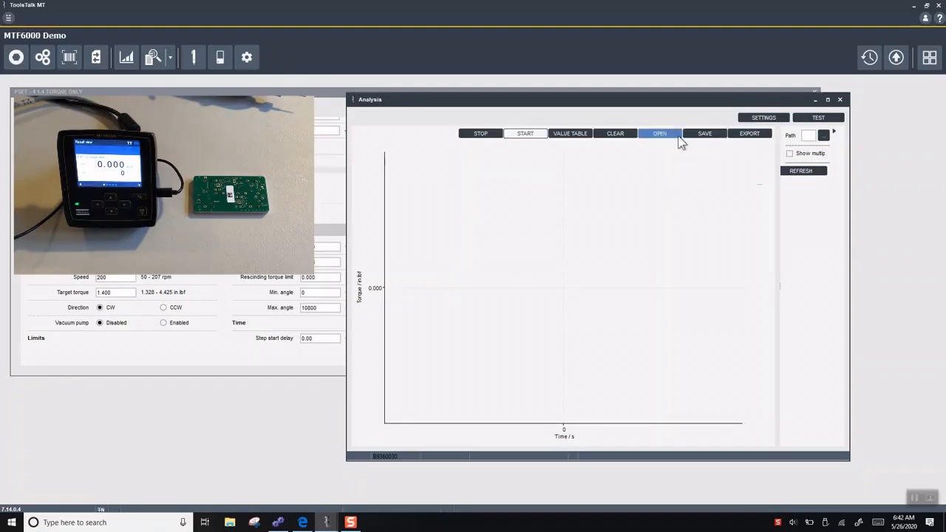
- Set the analysis chart's Diagram type to Torque/Angle
click(762, 117)
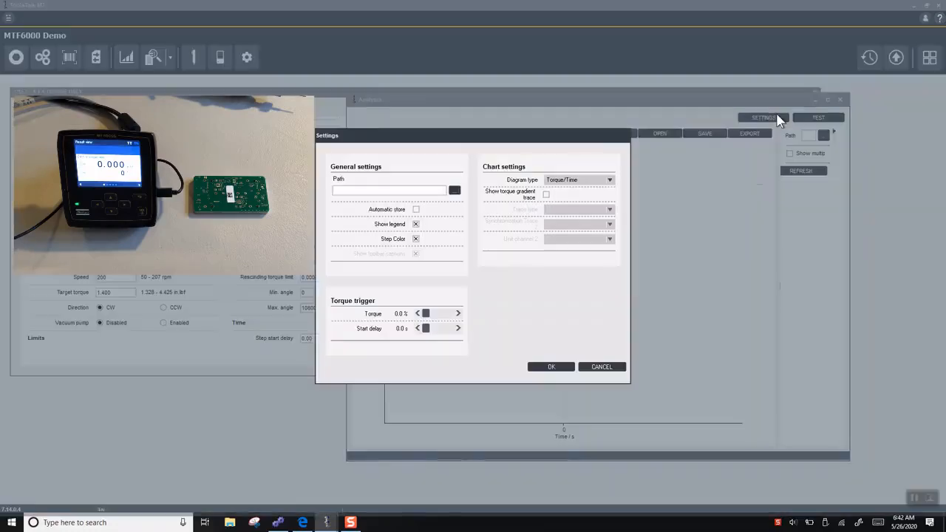
click(609, 180)
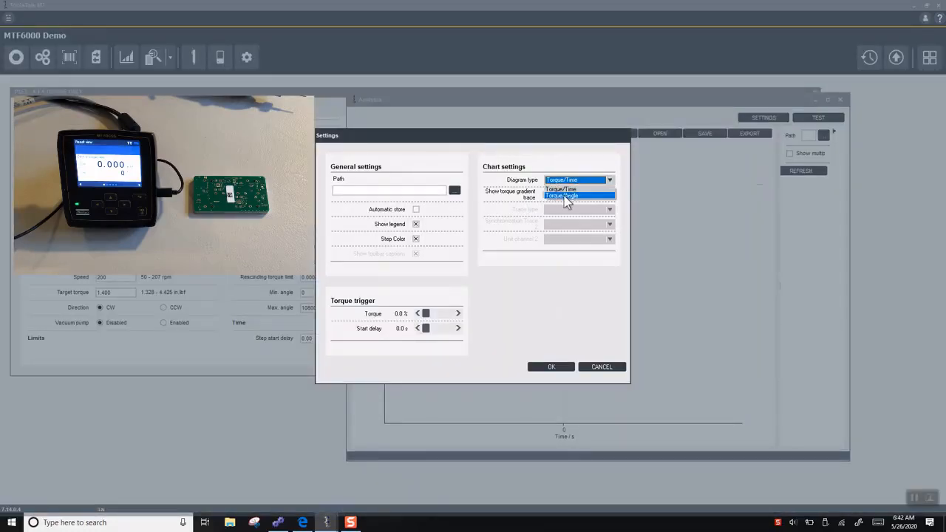
click(563, 196)
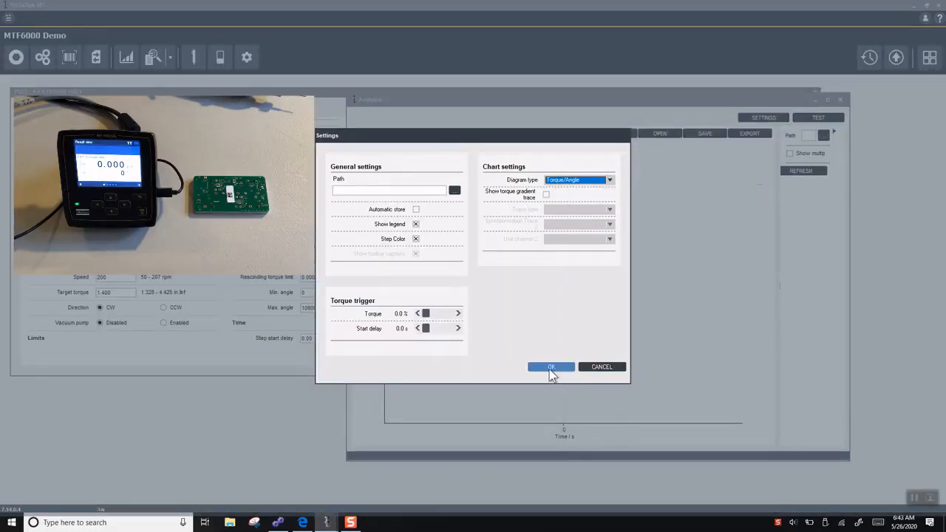
click(551, 366)
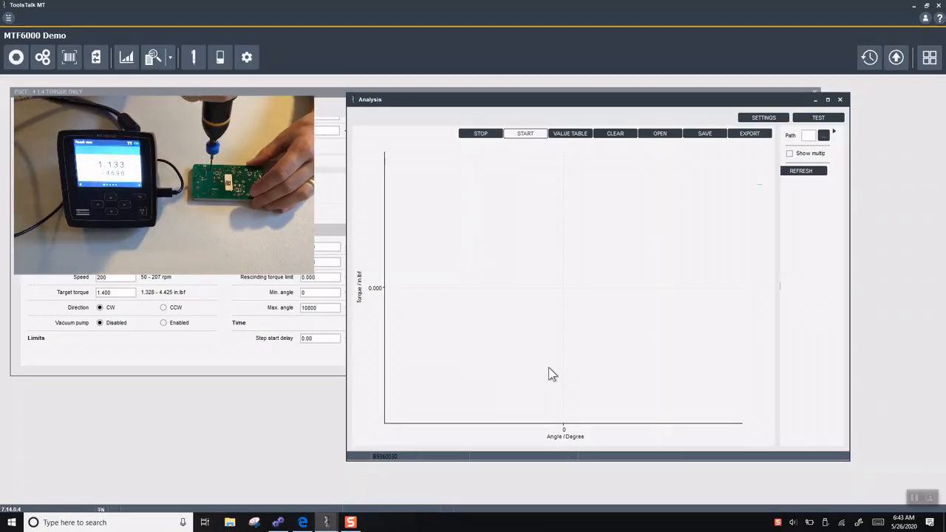
- Start analysis capture and record rundowns, one peaking at 1.405 in·lbf
click(525, 133)
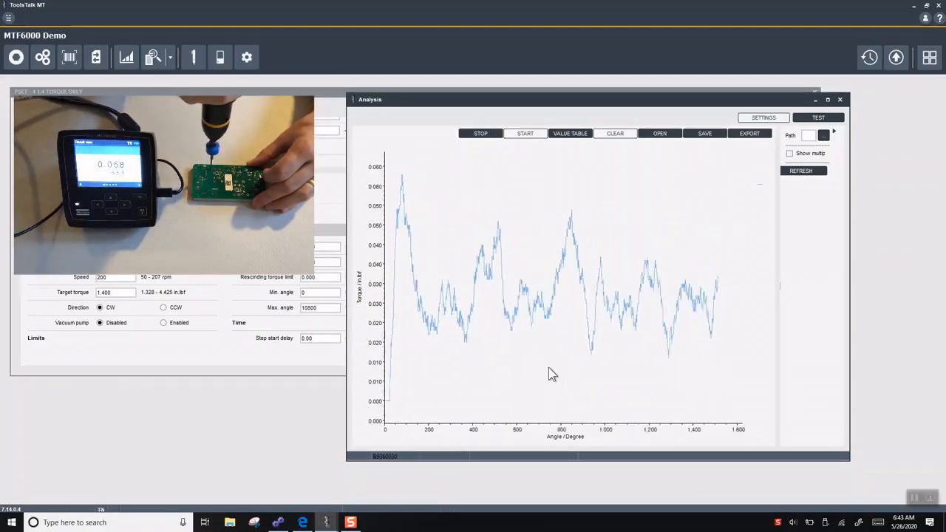
click(525, 134)
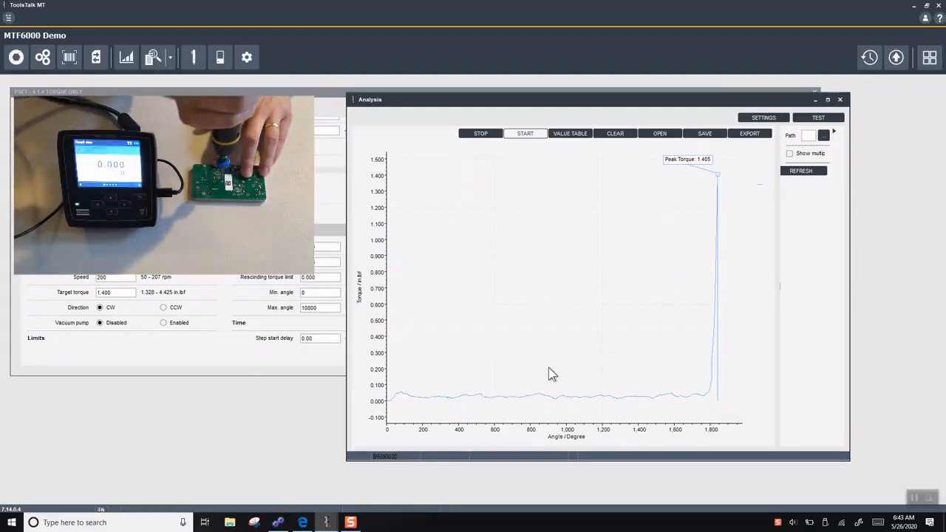
click(525, 133)
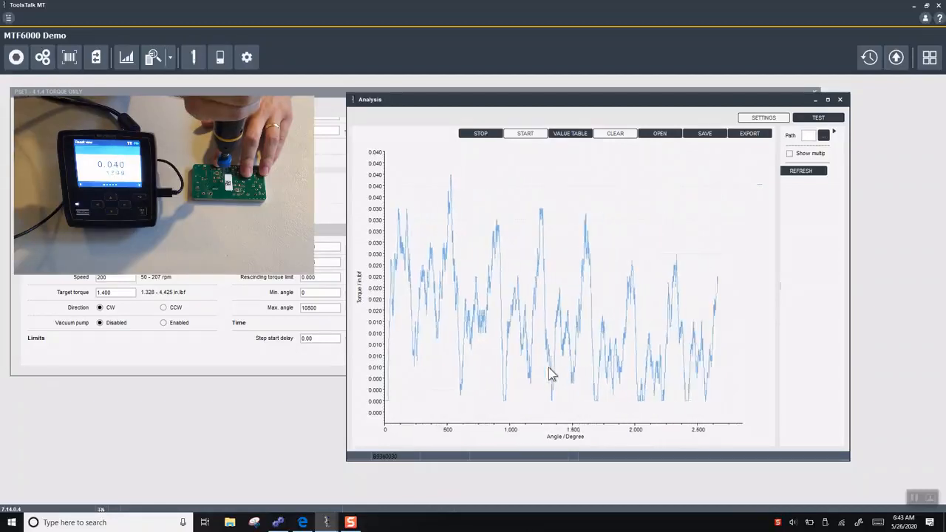
- Start a new capture recording a rundown that peaks at 1.402 torque
click(525, 133)
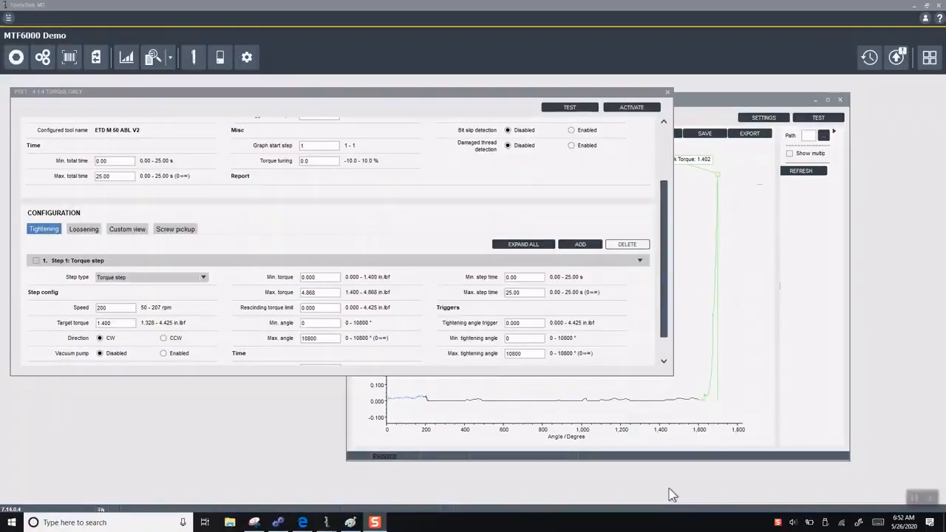
mouse_move(586, 467)
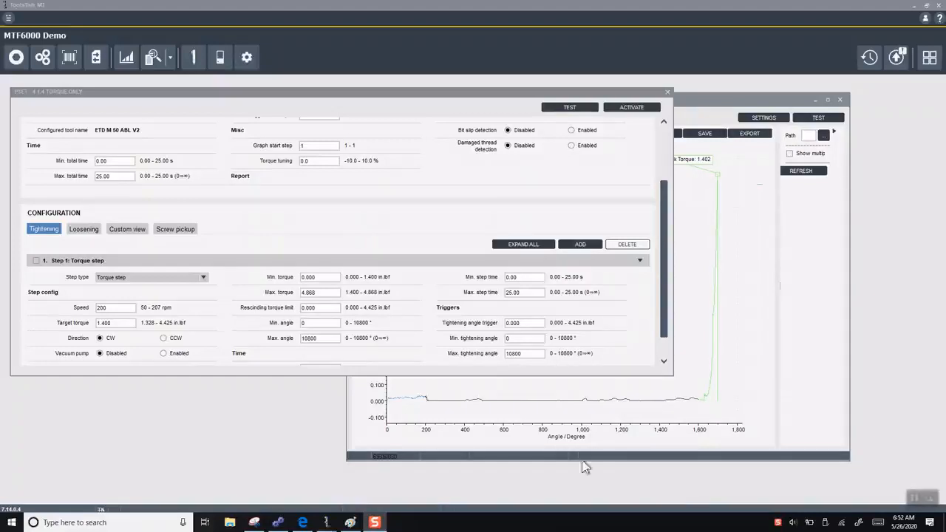
- Activate Pset 4 '1.4 torque only' on the tool
click(115, 323)
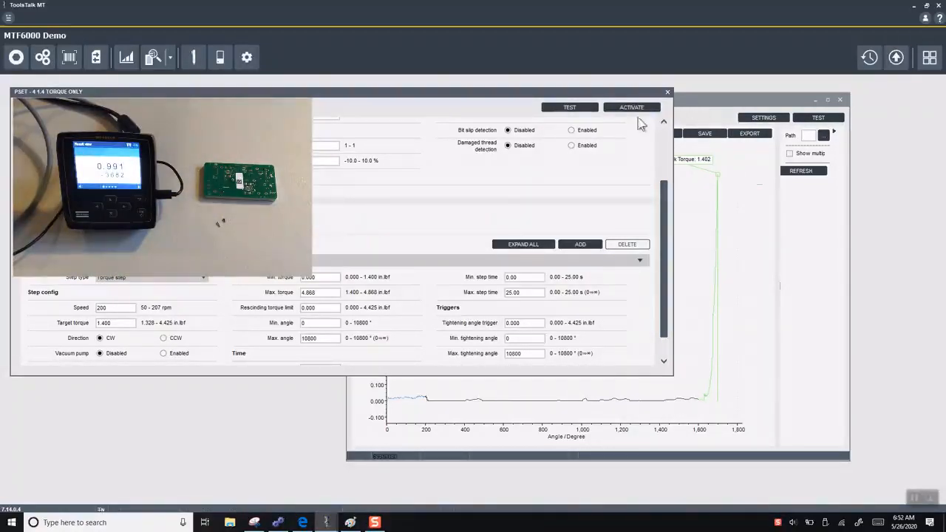
click(632, 107)
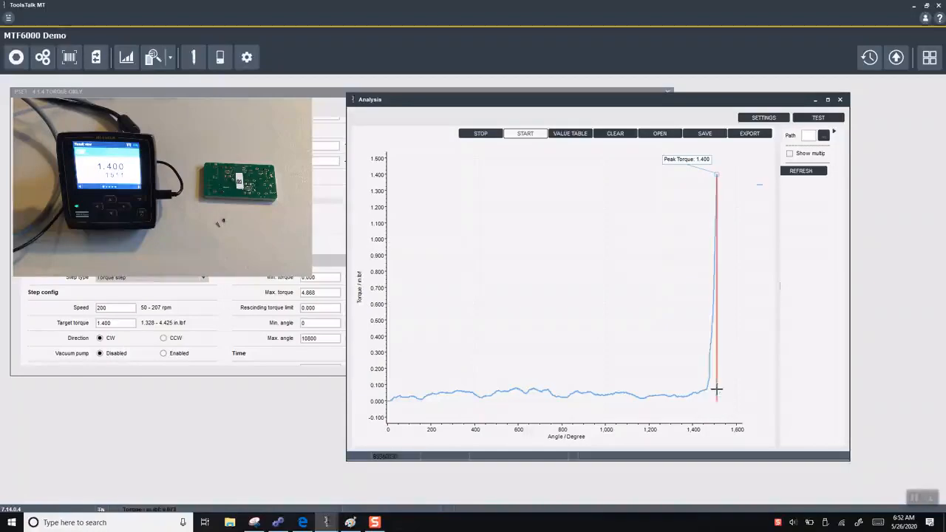
mouse_move(715, 389)
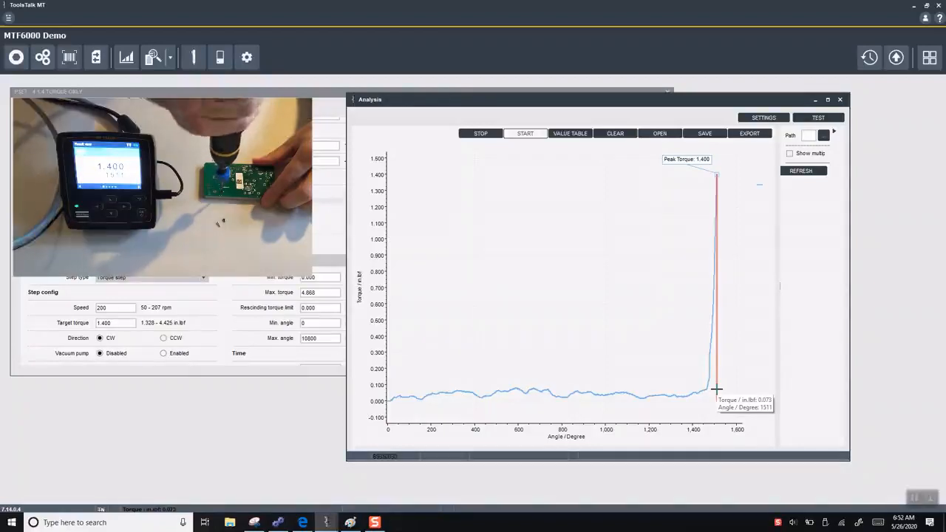
- Mark the angle on the trace where torque starts rising
click(615, 134)
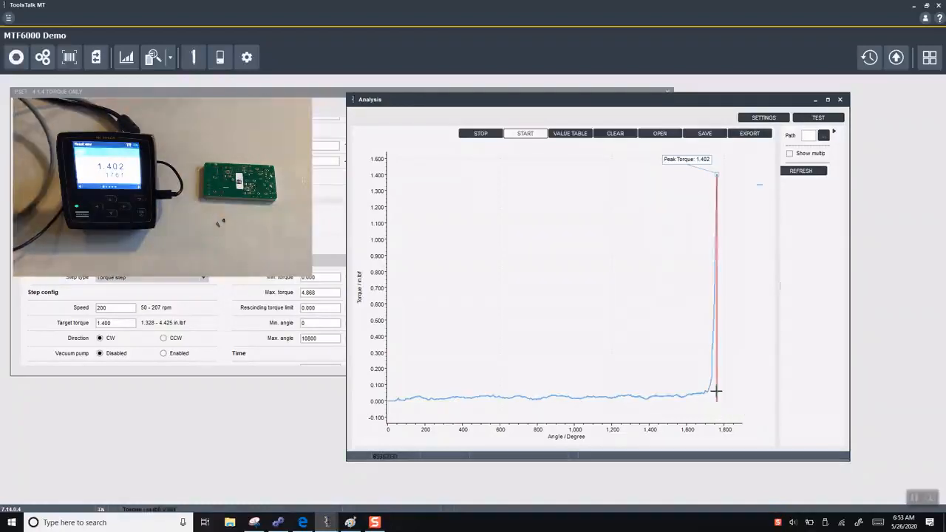
mouse_move(716, 390)
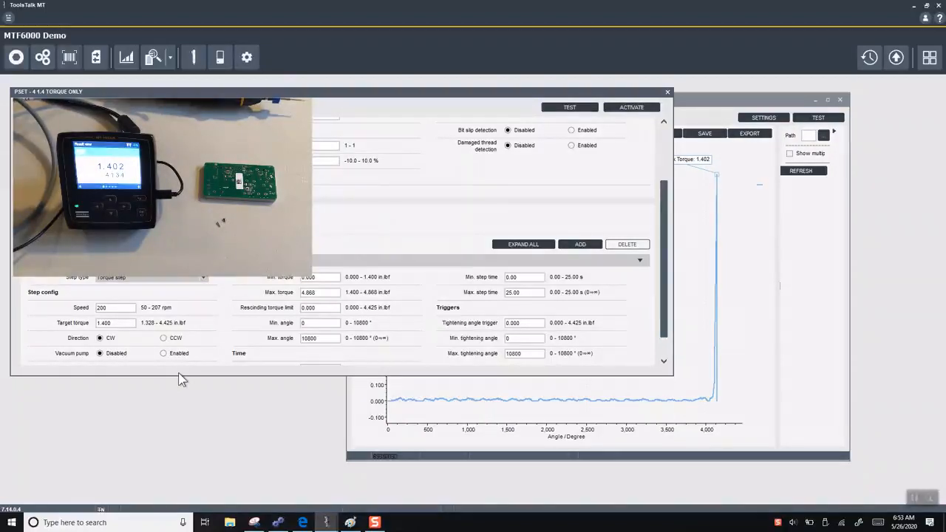
- Set Step 1's minimum angle to 1000 and maximum angle to 2200
click(320, 323)
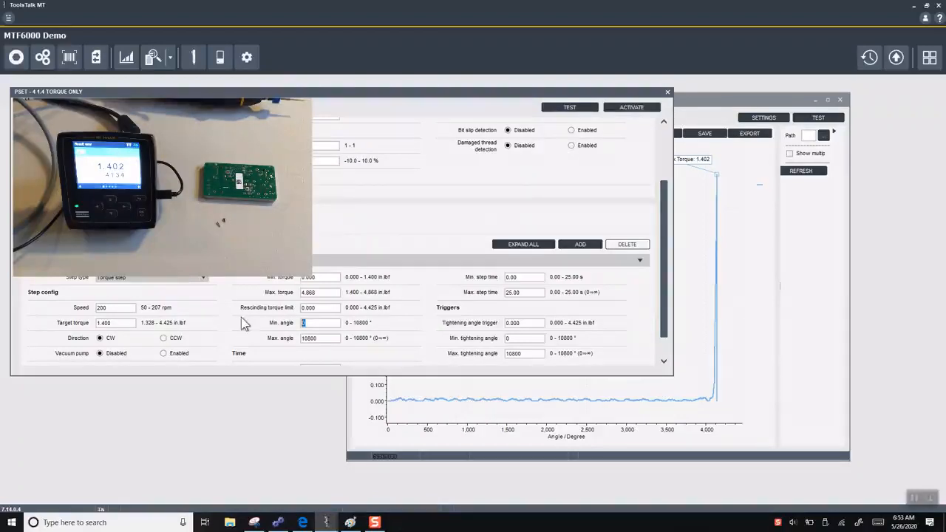
text(1000)
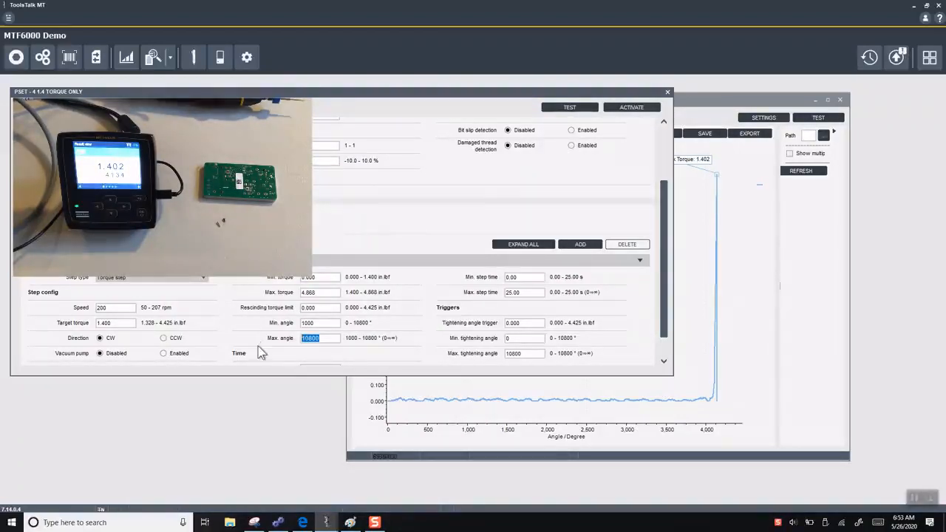
text(2200)
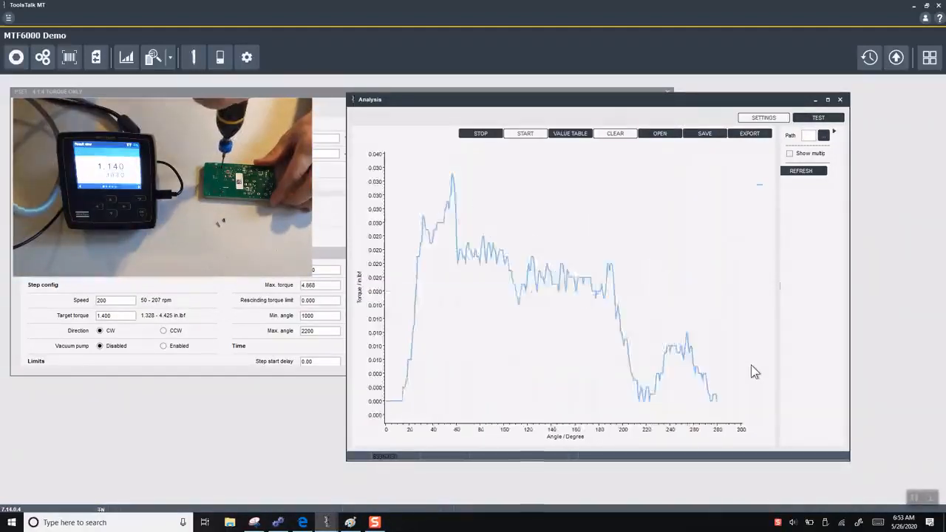
- Capture test rundowns that stop at low torque in the Analysis window
click(525, 134)
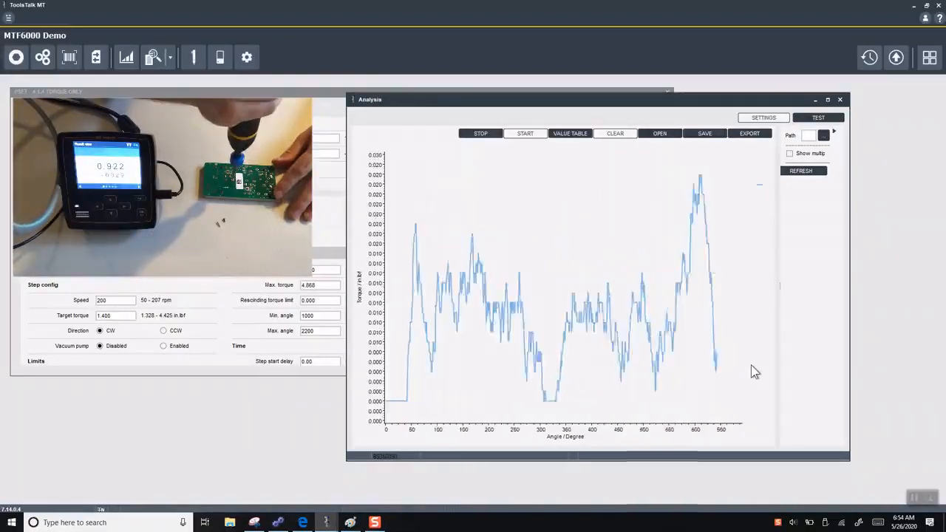
click(525, 133)
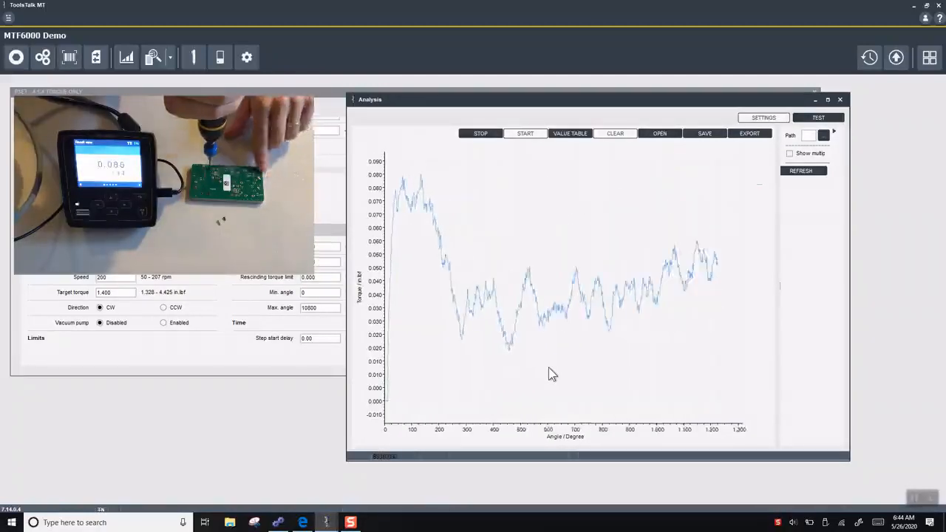
- Record a rundown peaking at 1.402 in·lbf near 1,850° and start Snipping Tool
click(525, 133)
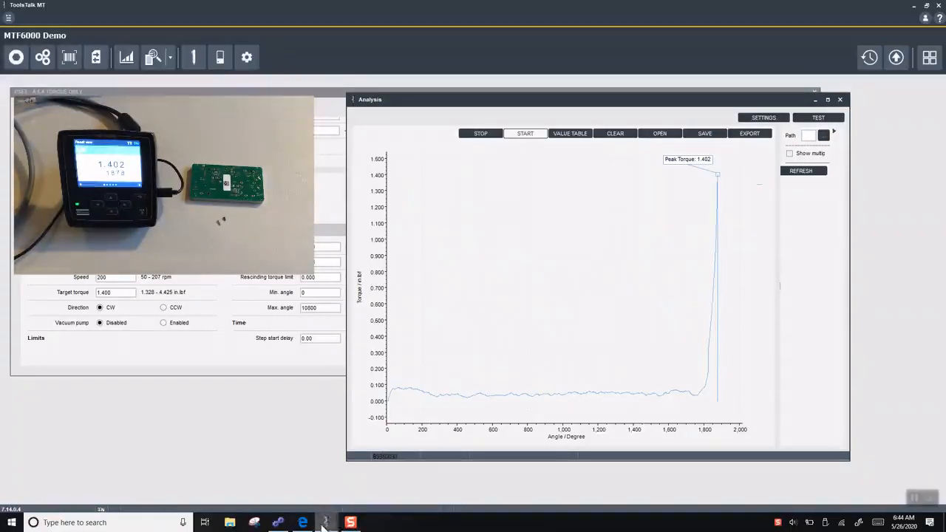
click(326, 523)
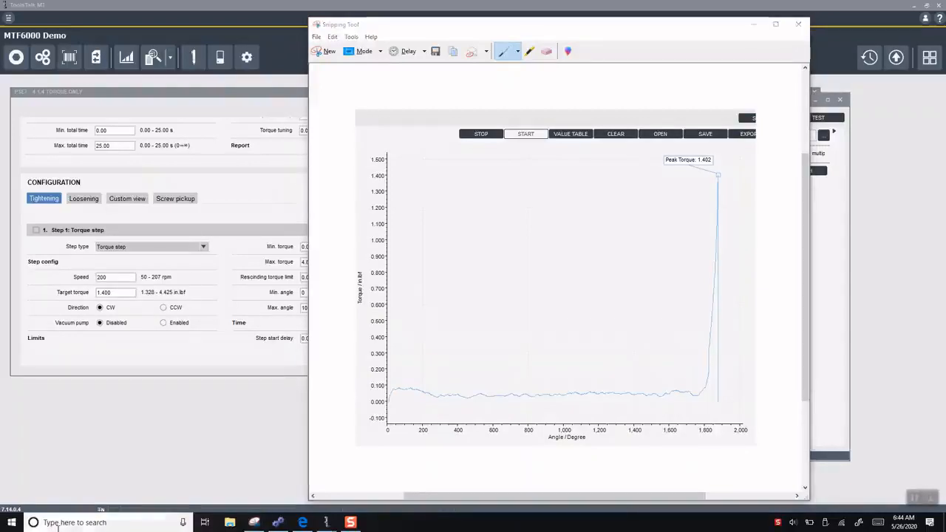
- Search 'paint' from Start and launch Paint to paste the snipped curve
text(paint)
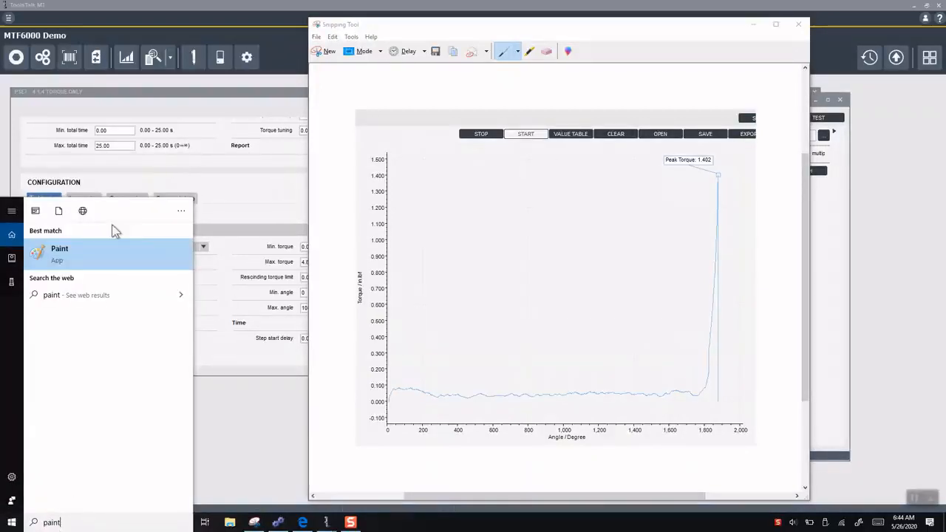
click(59, 253)
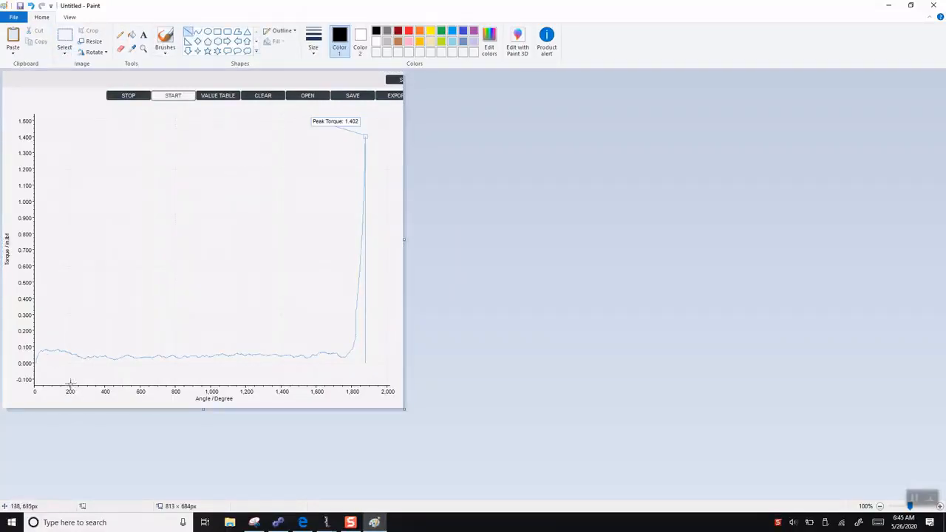
- Draw black lines at 200° and the graph's right edge, plus a horizontal stroke between them
drag(66, 150, 70, 385)
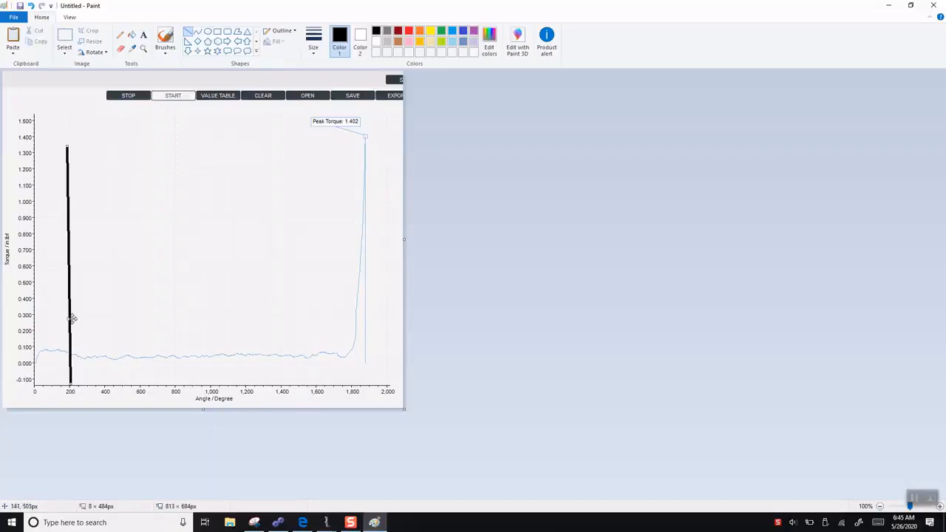
mouse_move(38, 371)
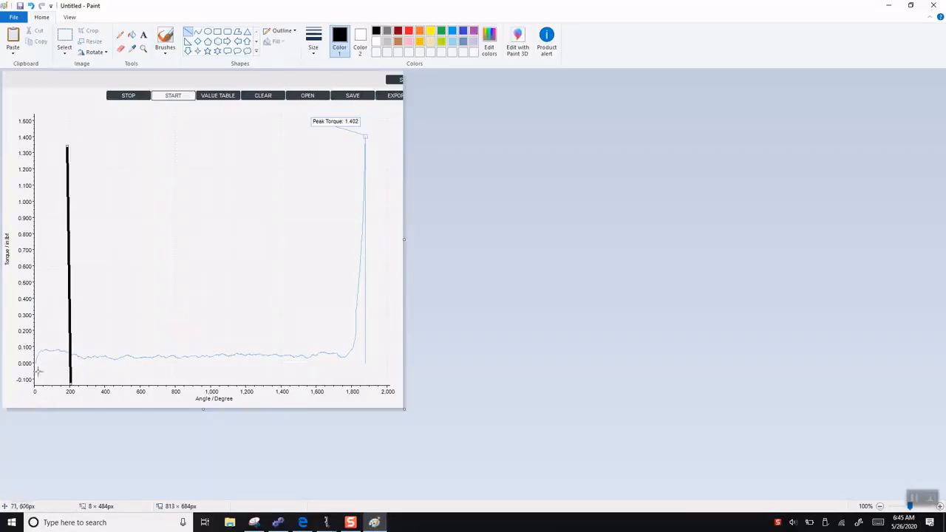
mouse_move(260, 366)
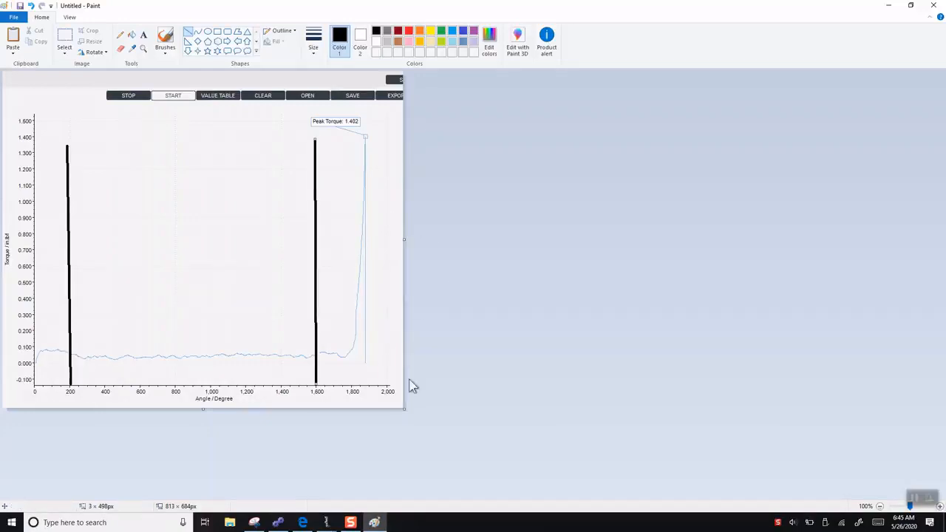
drag(399, 189, 399, 388)
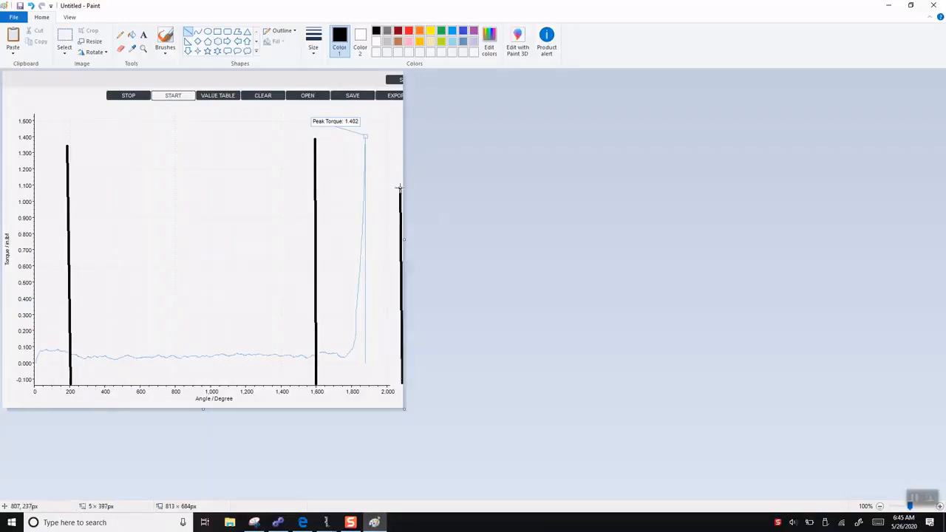
mouse_move(399, 128)
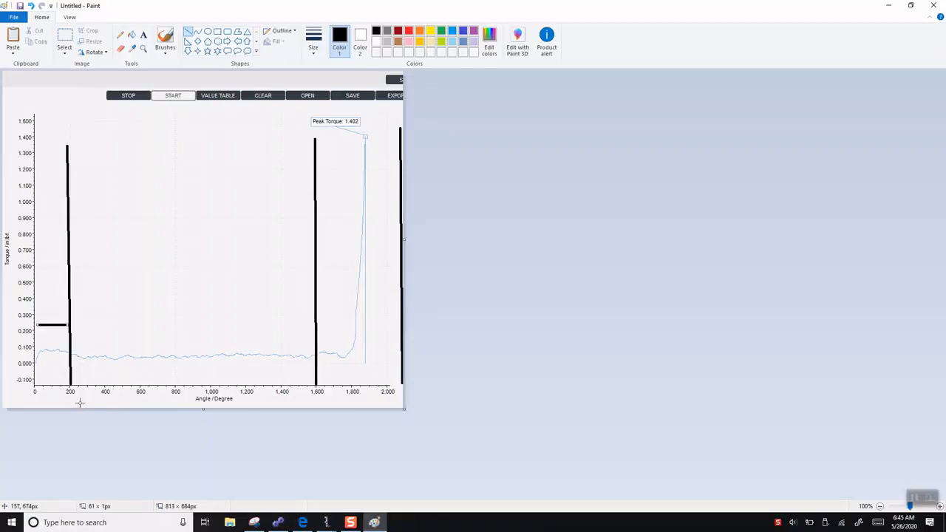
mouse_move(43, 337)
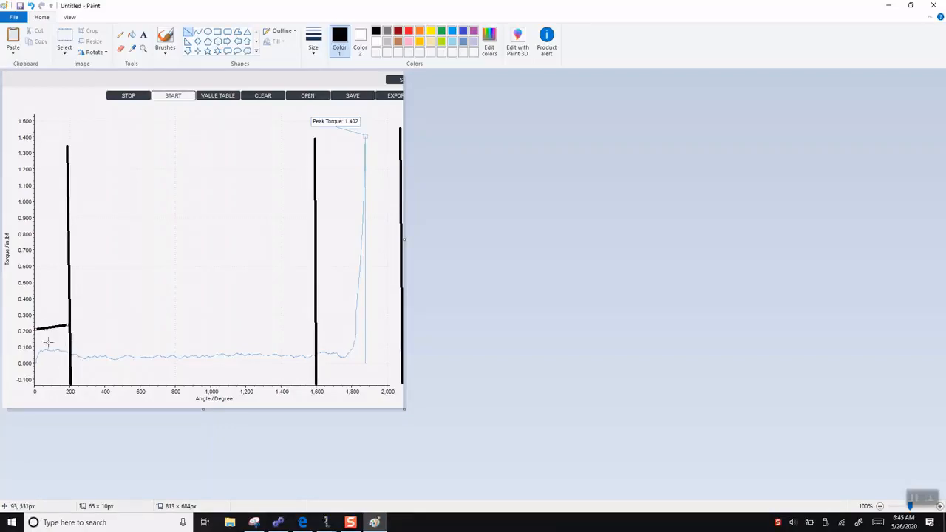
mouse_move(76, 325)
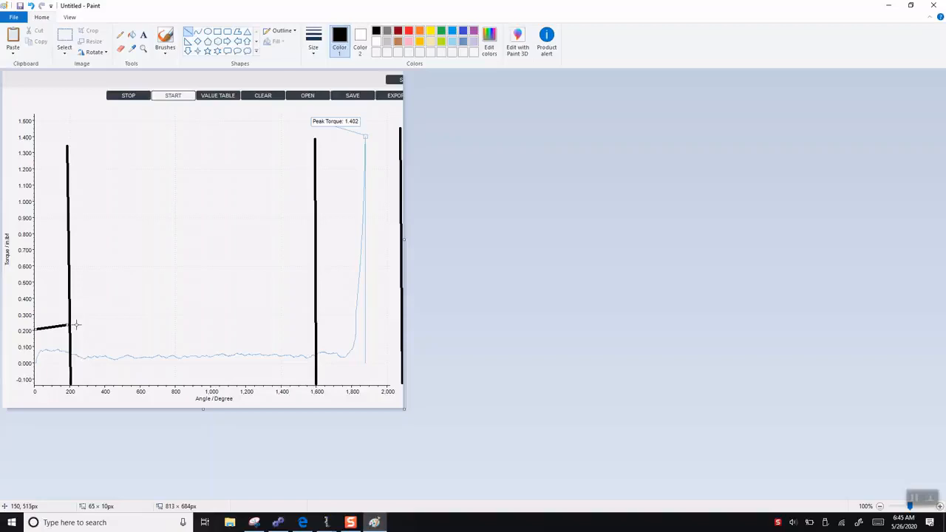
drag(77, 325, 309, 321)
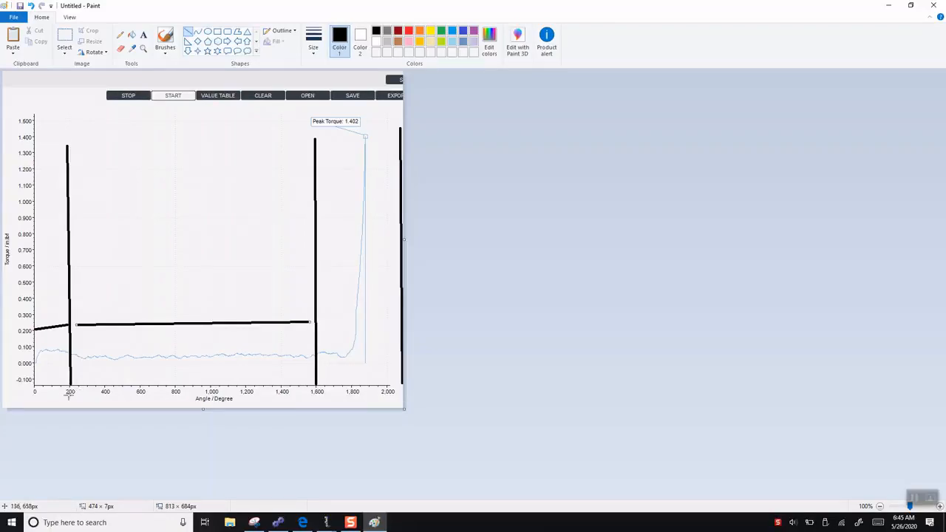
mouse_move(248, 399)
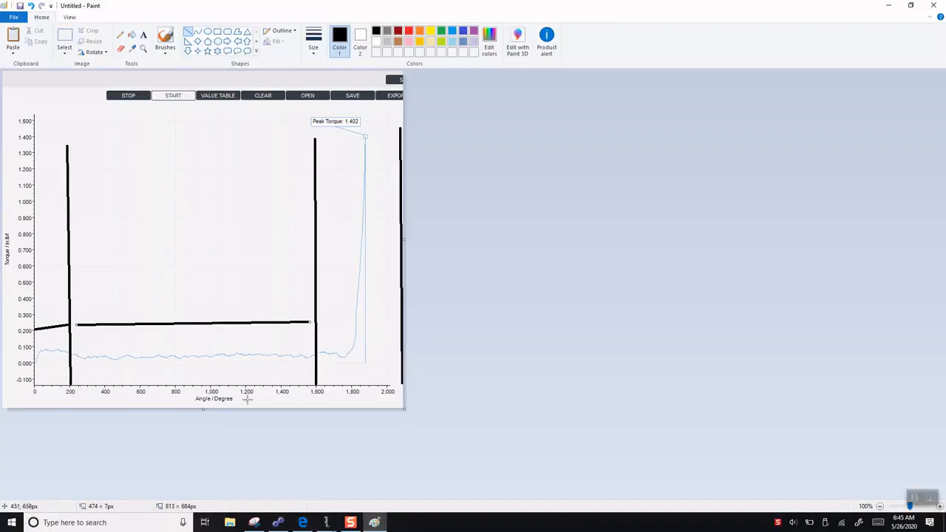
mouse_move(236, 336)
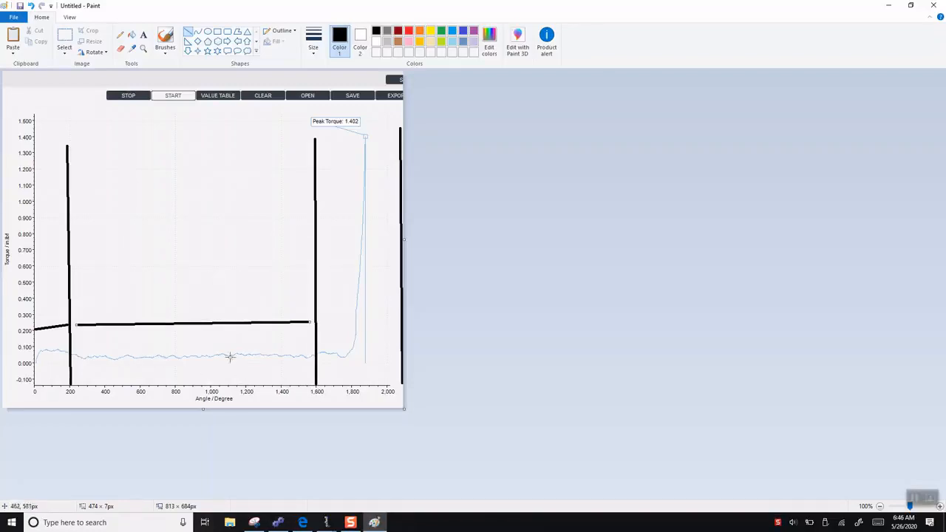
mouse_move(198, 305)
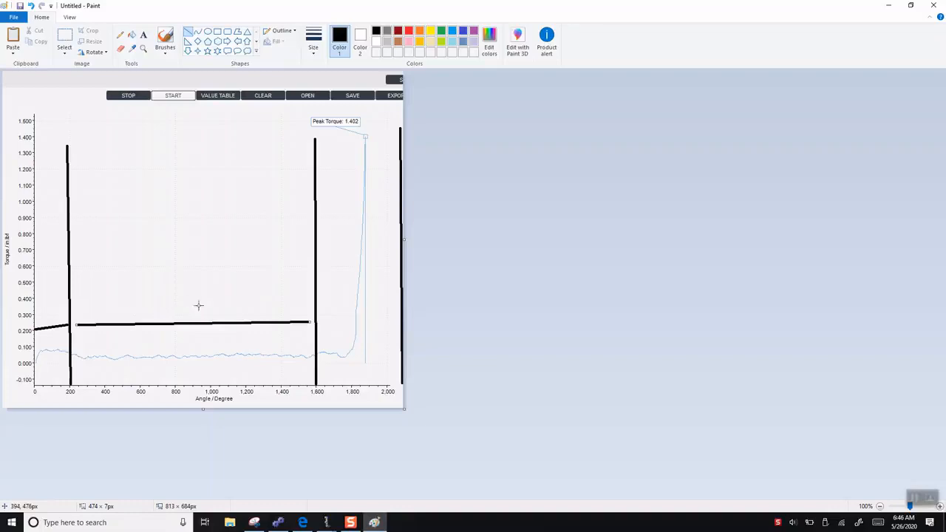
mouse_move(233, 303)
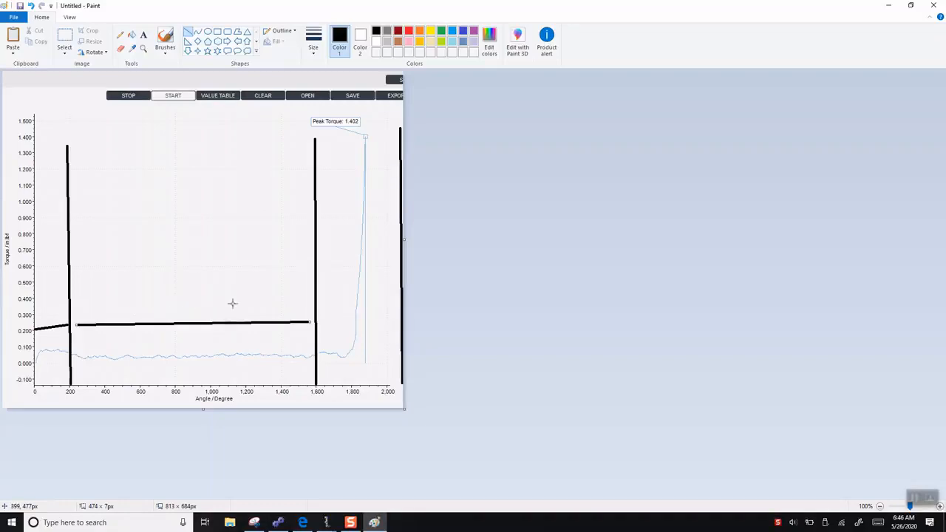
mouse_move(370, 359)
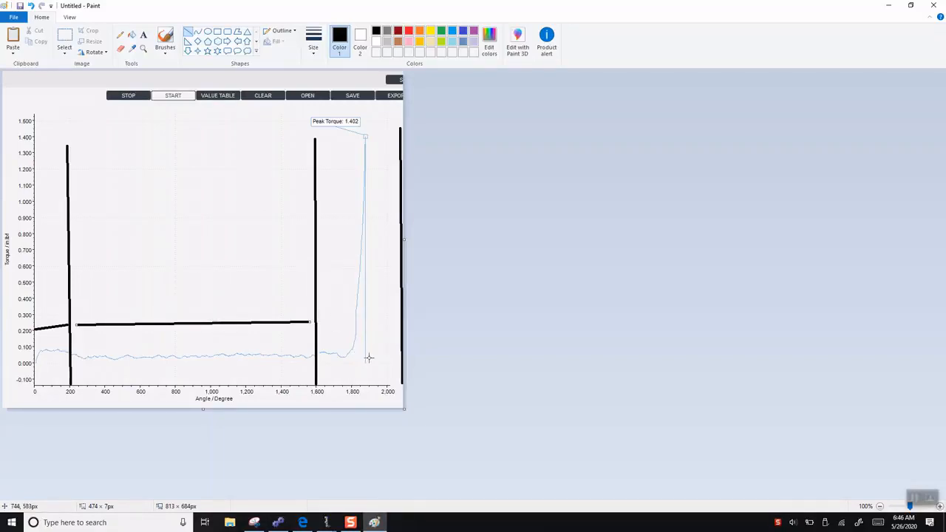
mouse_move(368, 169)
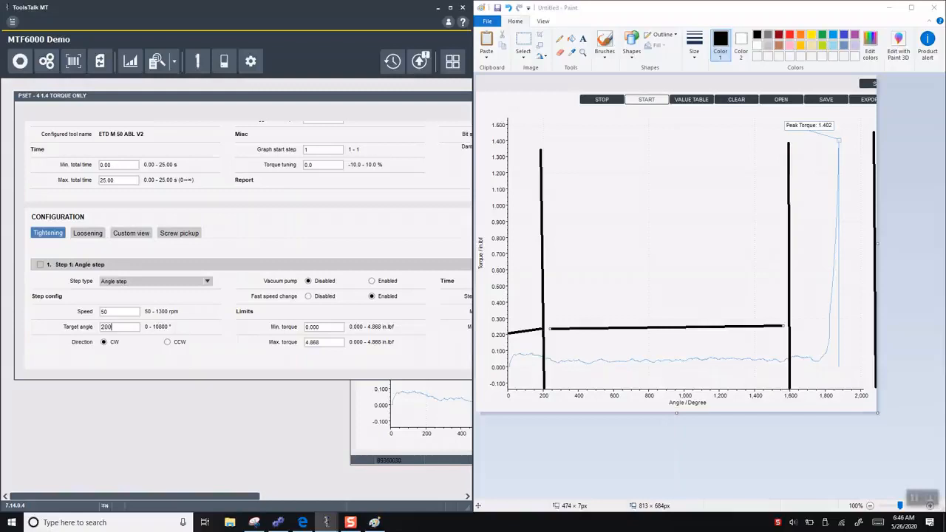
mouse_move(567, 293)
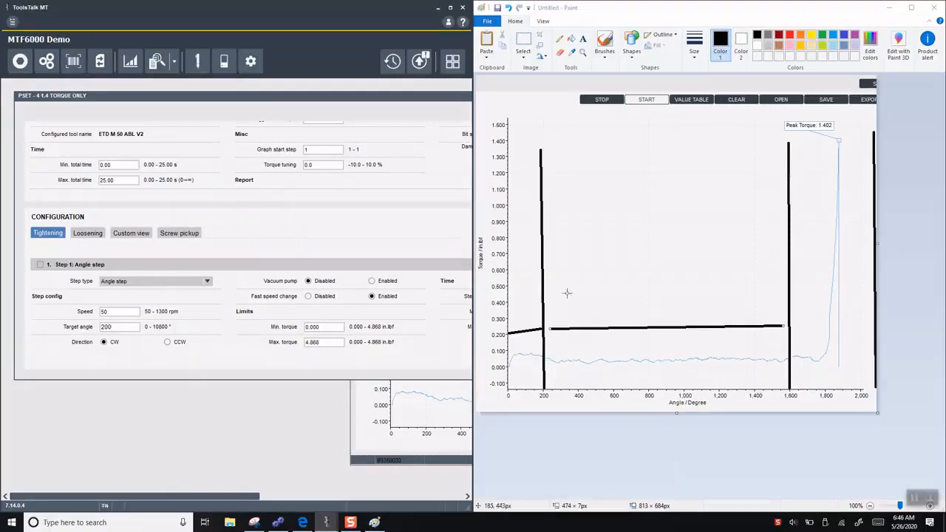
mouse_move(166, 303)
text(0.200)
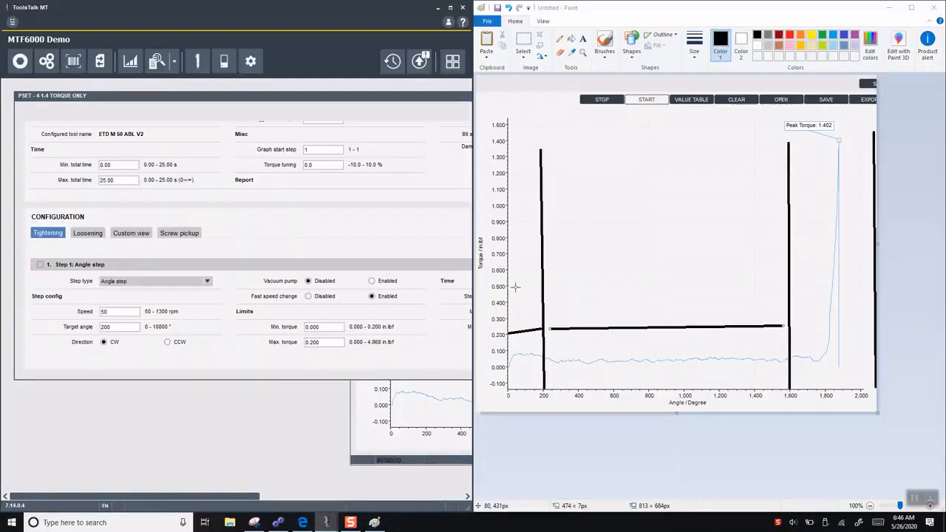
- Maximize ToolsTalk MT with step 1 set to 200° at speed 50, max torque 0.200
drag(516, 287, 540, 319)
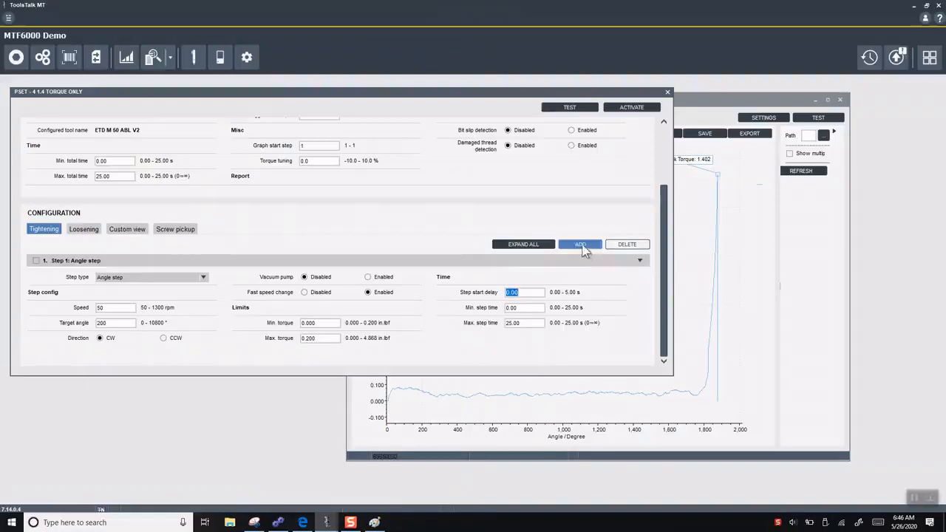
- Add step 2 as an Angle step targeting 1400°, then add a third step
click(581, 244)
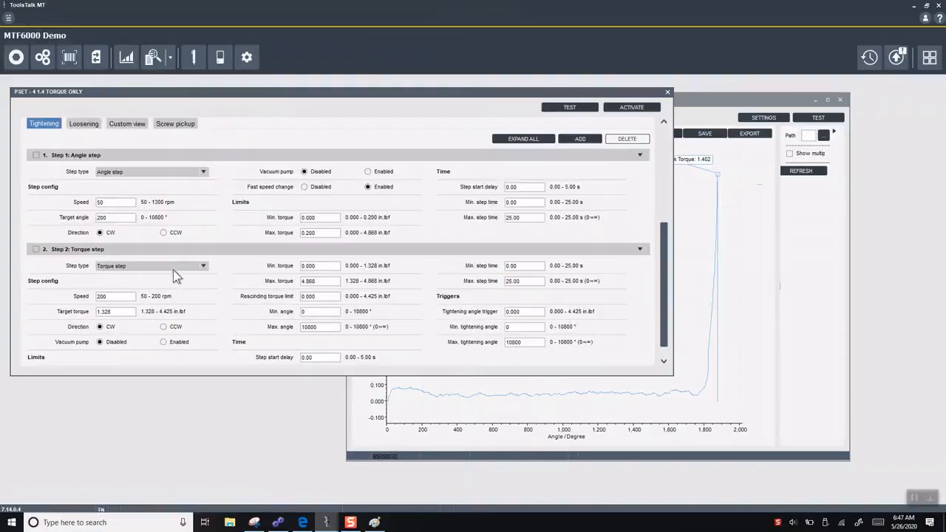
click(148, 265)
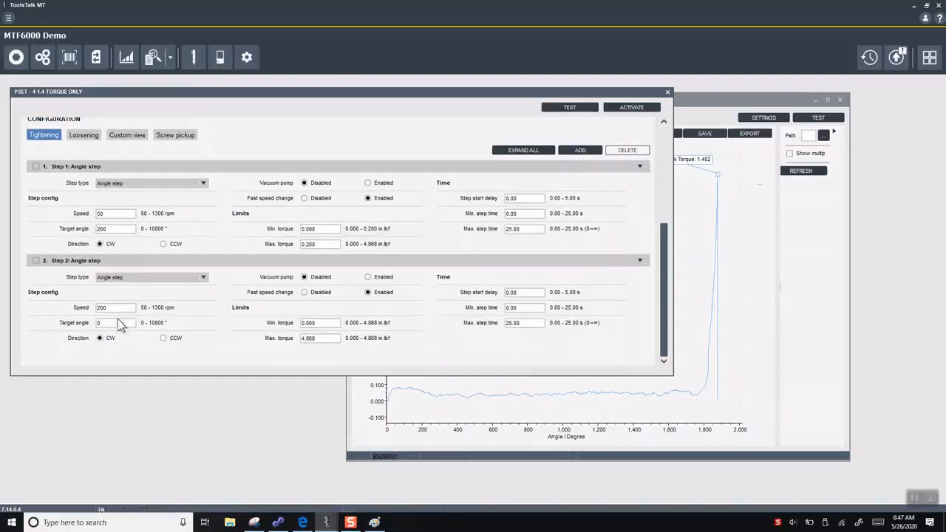
click(114, 323)
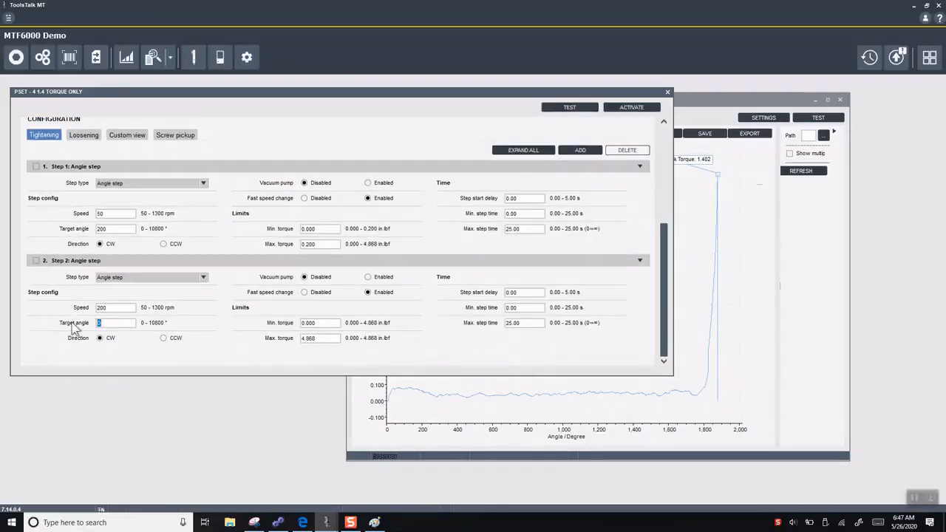
text(1400)
click(115, 307)
text(1000)
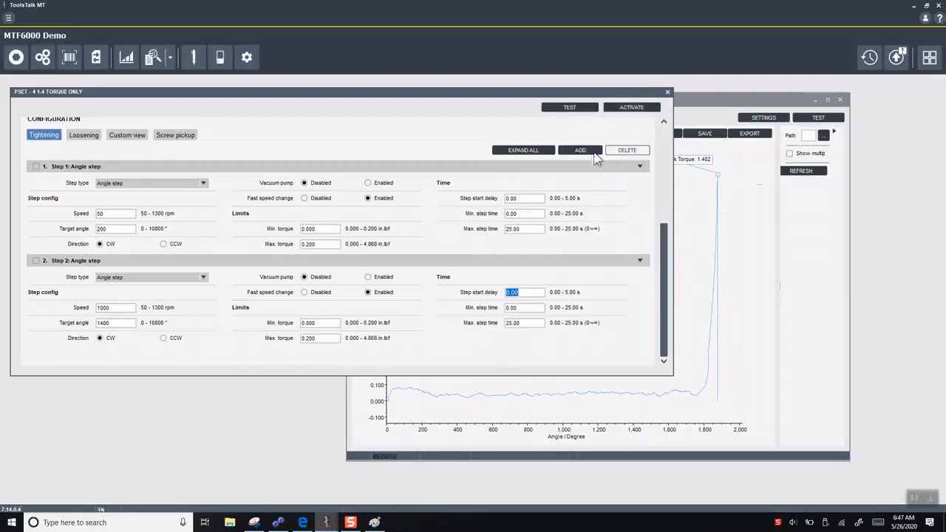
click(580, 150)
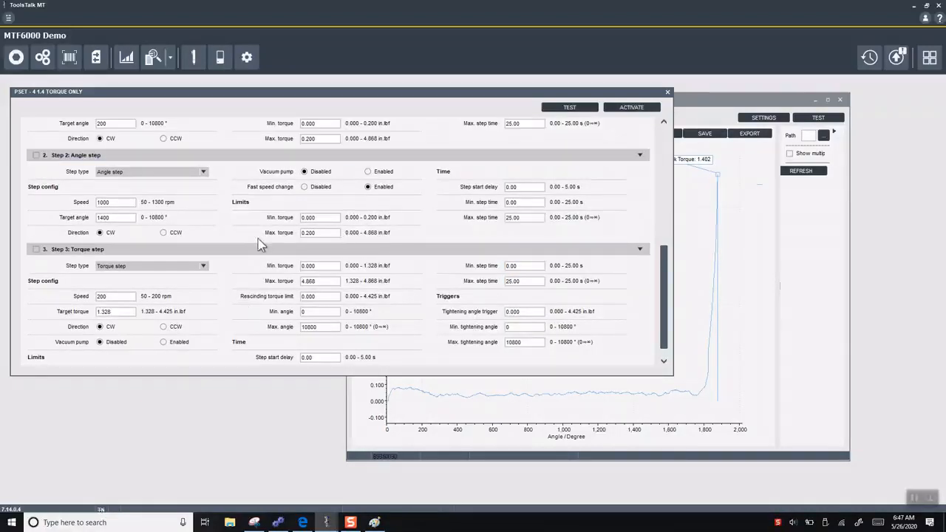
mouse_move(148, 271)
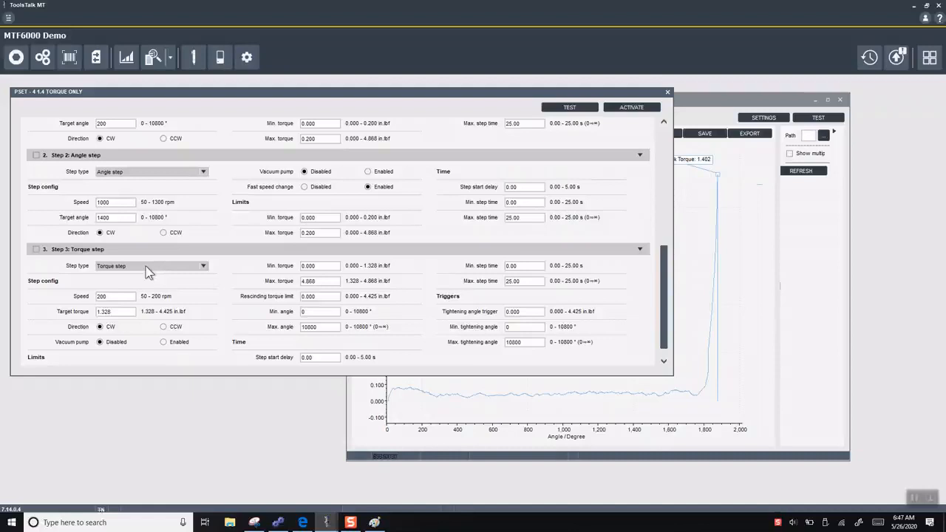
- Fill in step 3's torque fields, ending with Max. torque 1.5
click(115, 311)
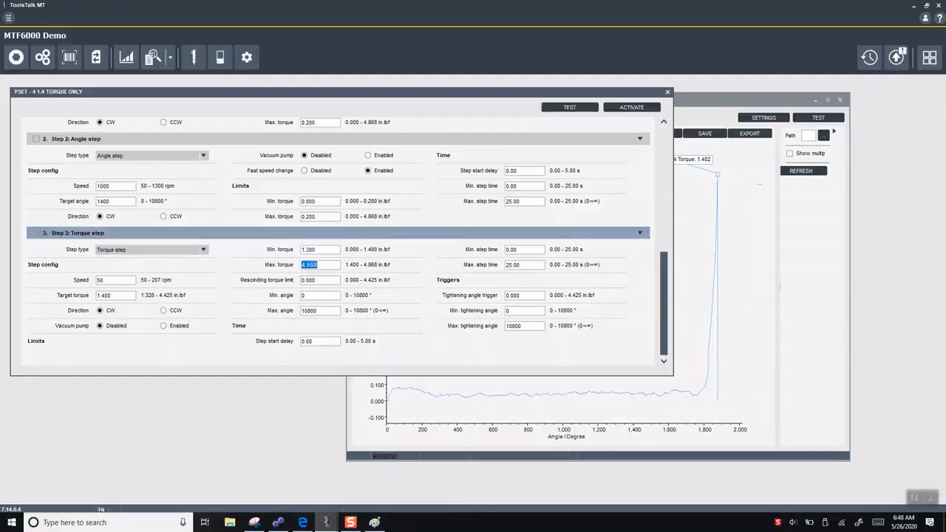
text(1.500)
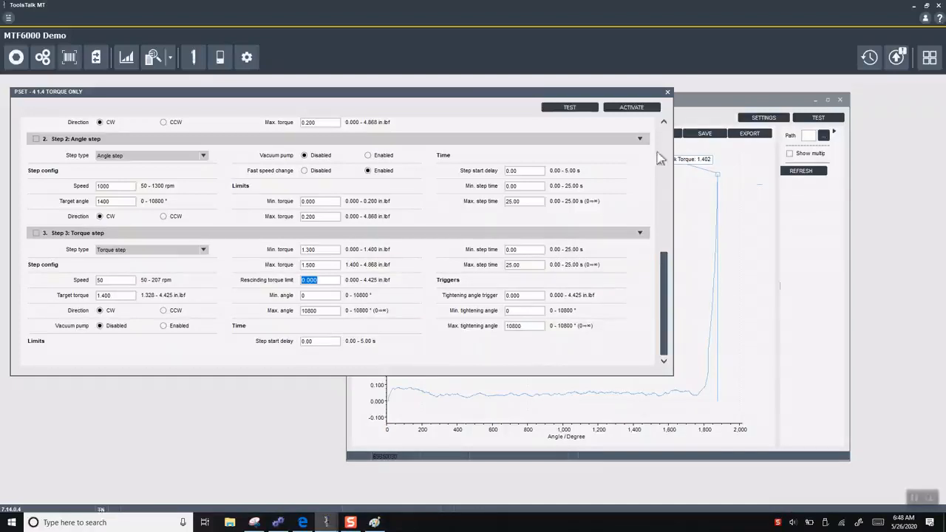
mouse_move(895, 57)
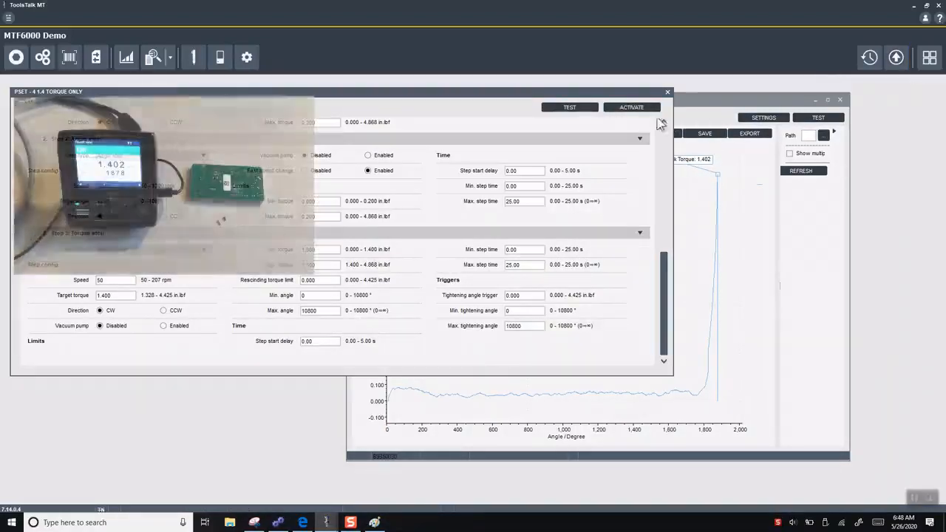
- Activate the three-step Pset 4 on the tool
click(631, 107)
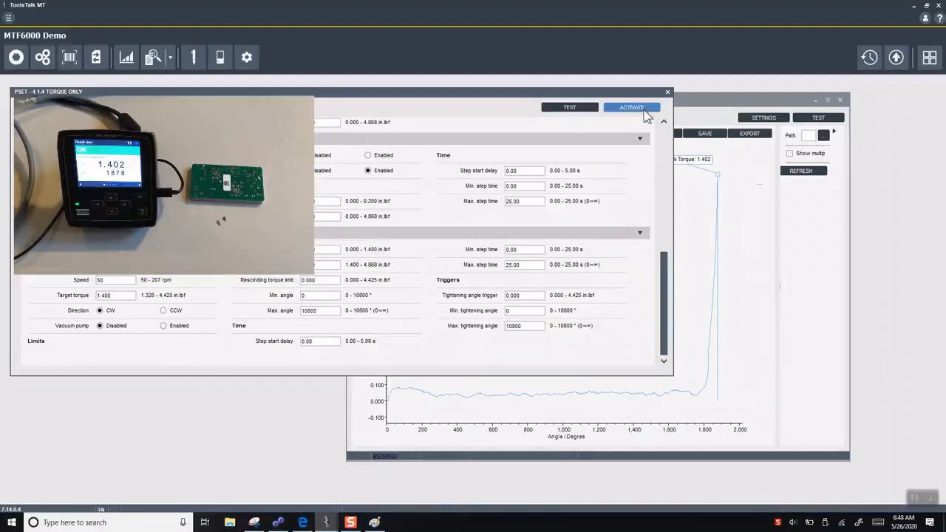
click(632, 107)
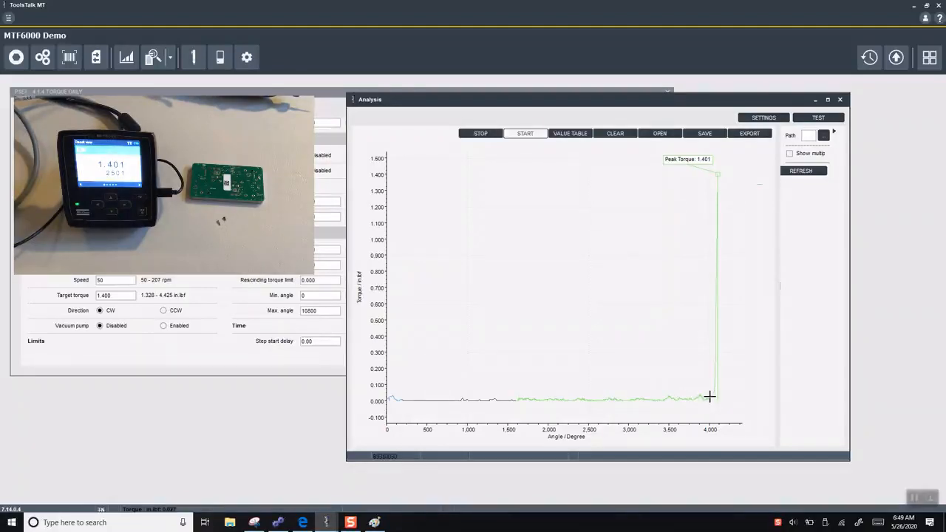
mouse_move(288, 384)
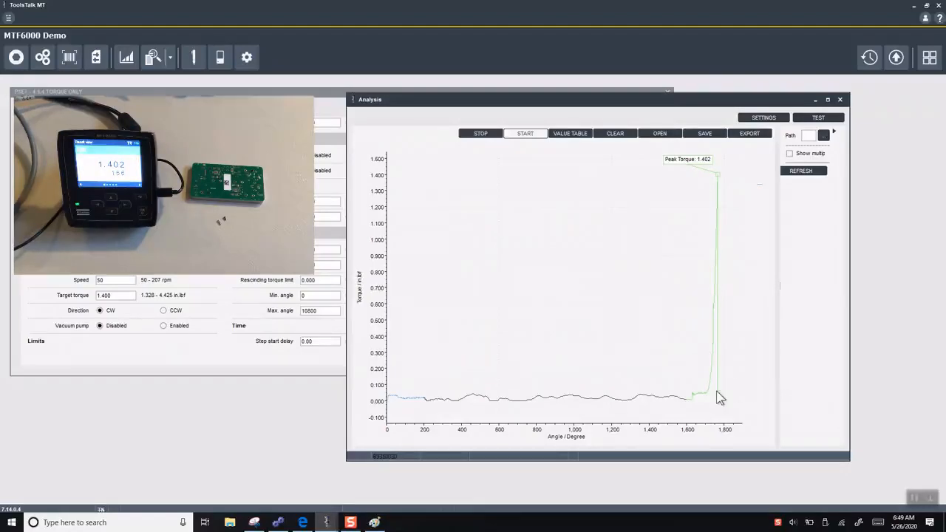
mouse_move(686, 400)
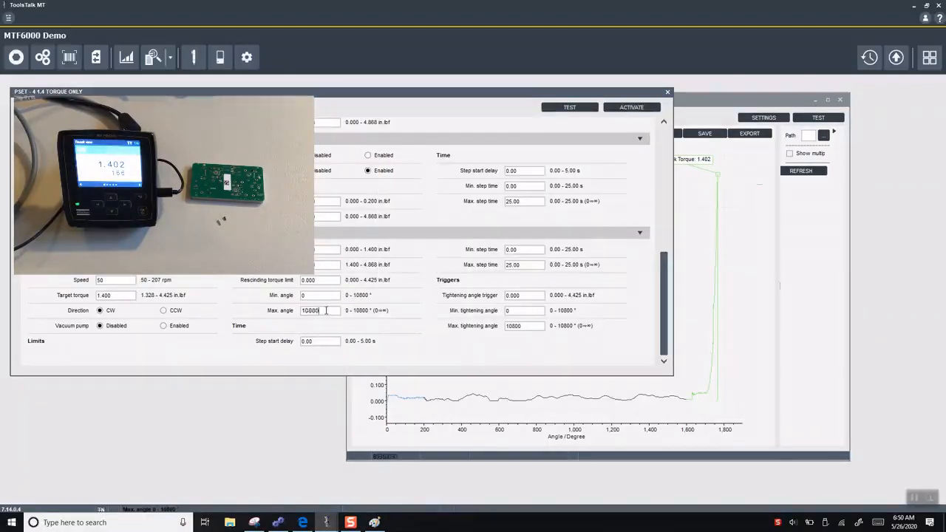
- Set step 3's maximum angle to 500° and activate Pset 4 again
text(500)
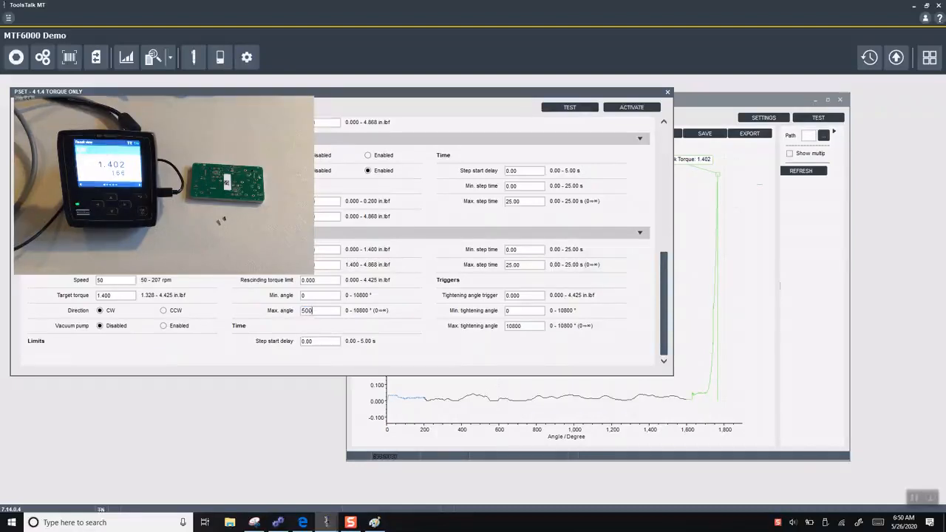
click(319, 340)
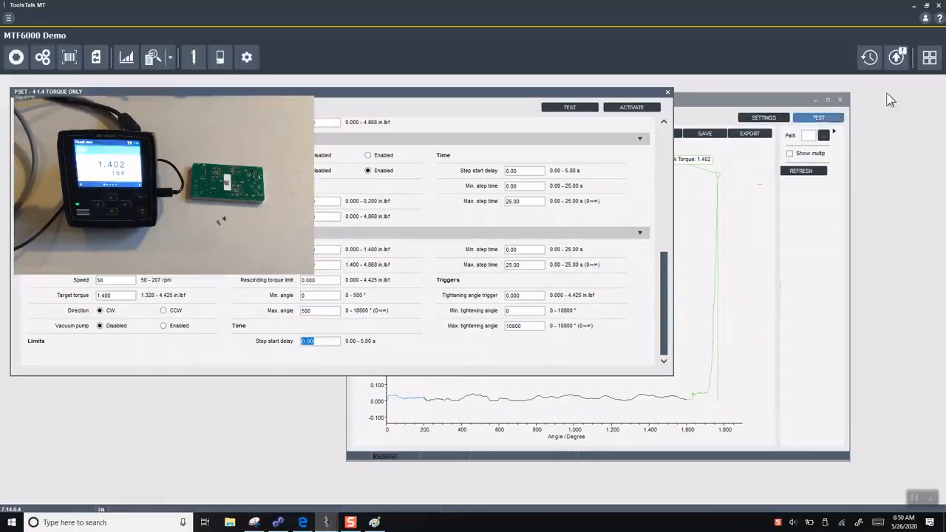
click(632, 108)
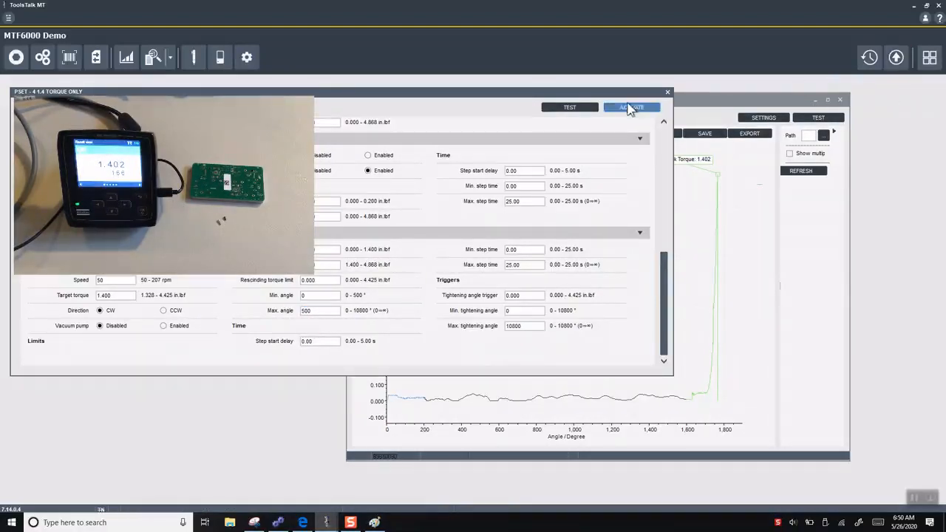